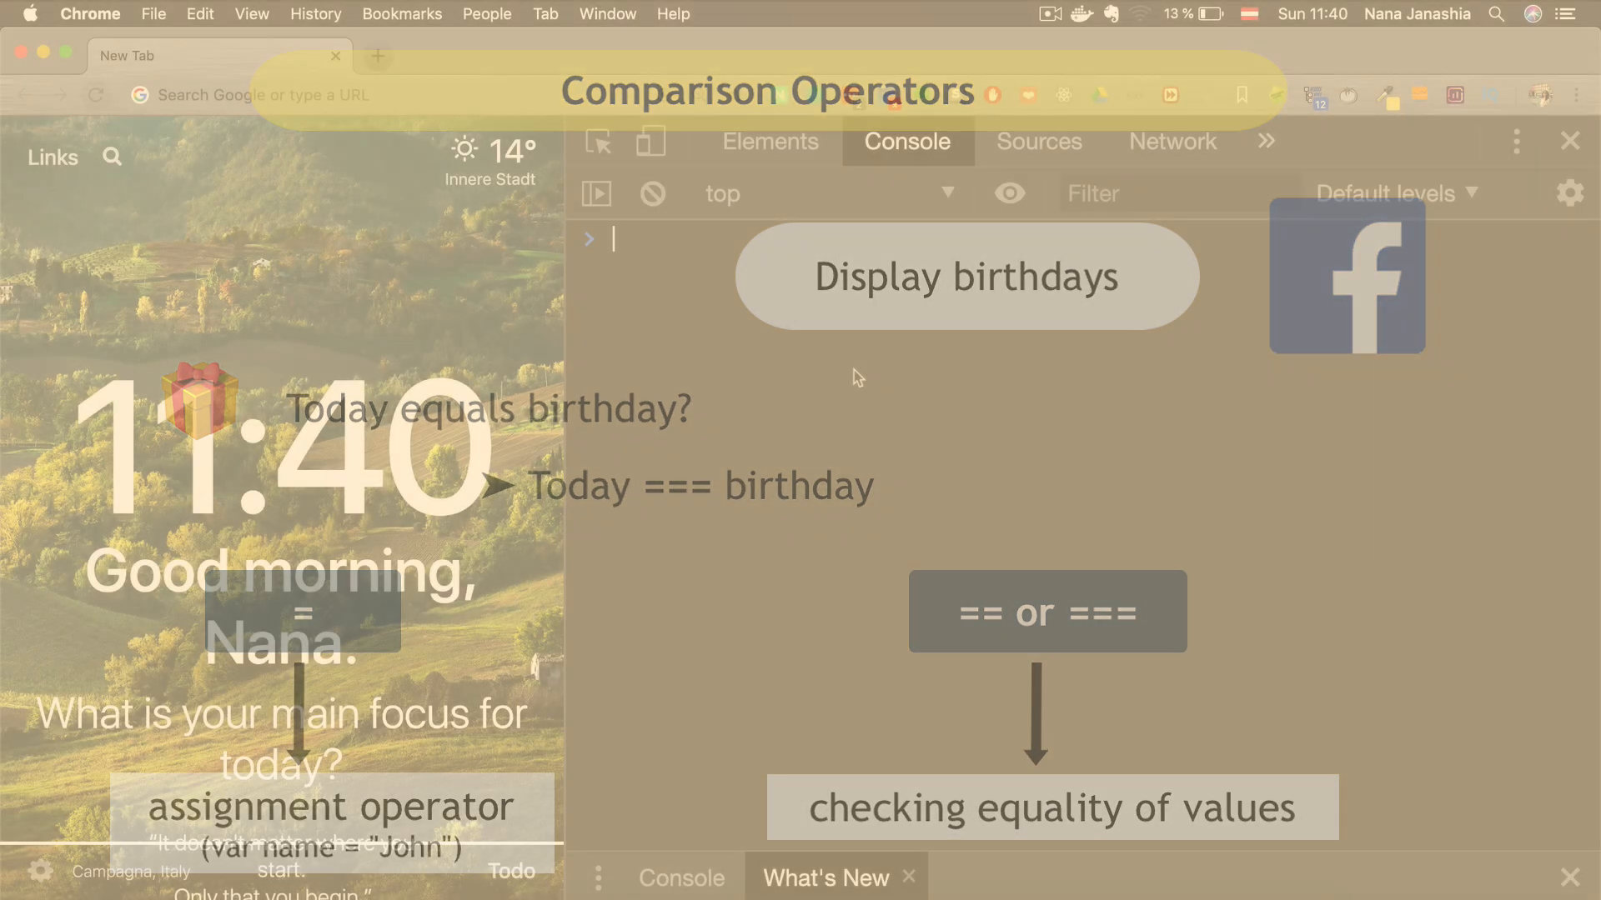
# Step: Declare var age = 30 and evaluate age == 30 and age === 30, both true
pyautogui.write('var age = 30')
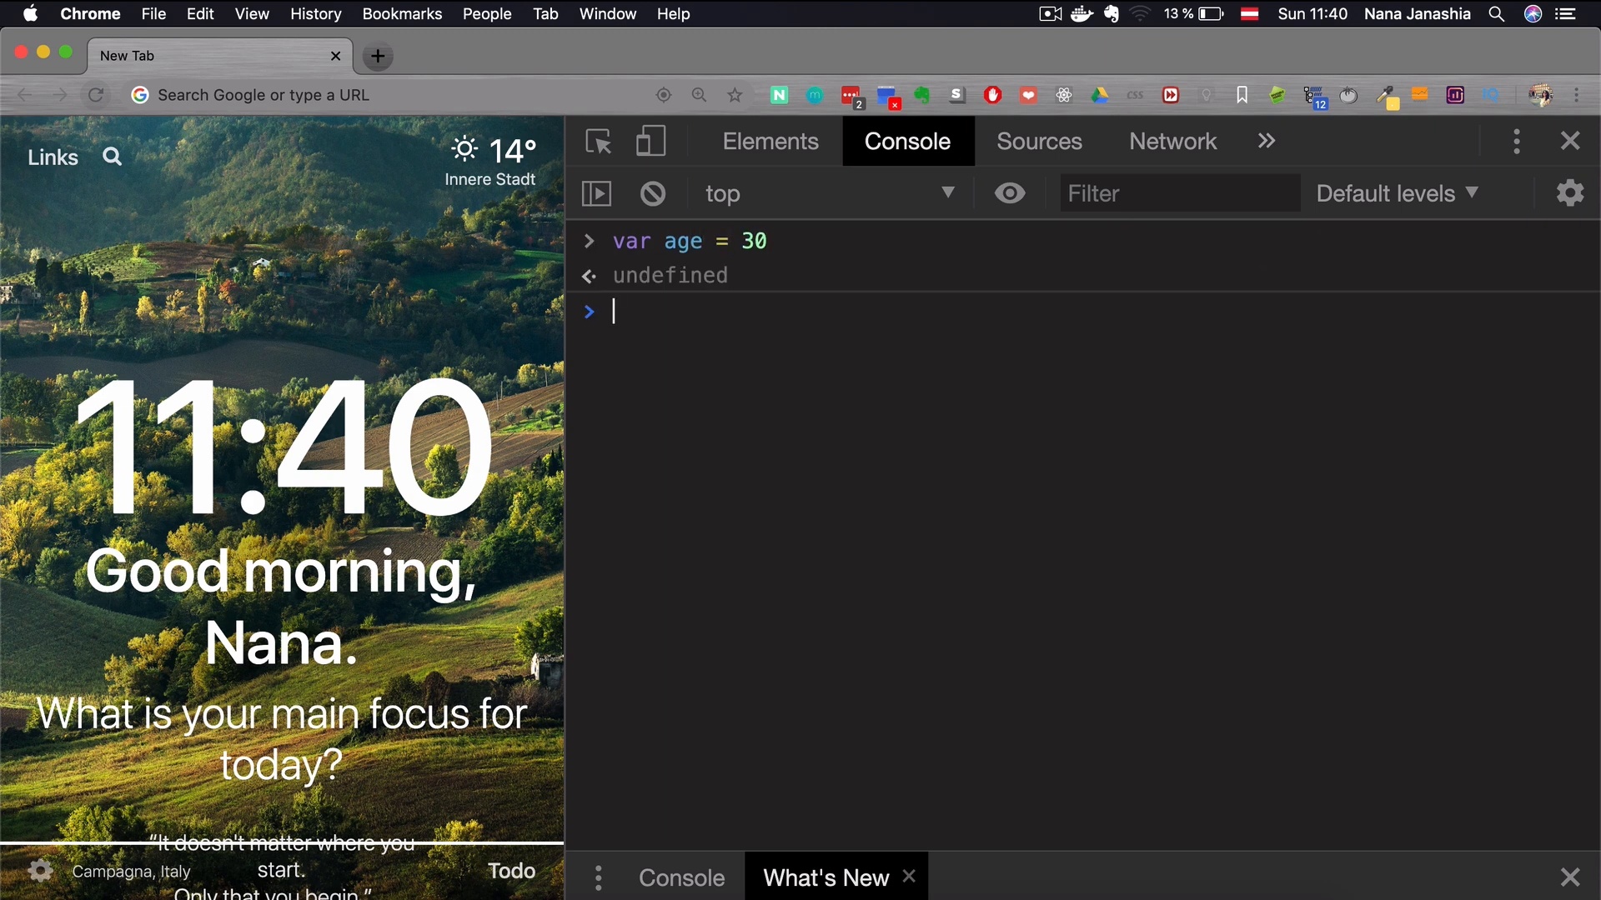
pyautogui.write('age ==')
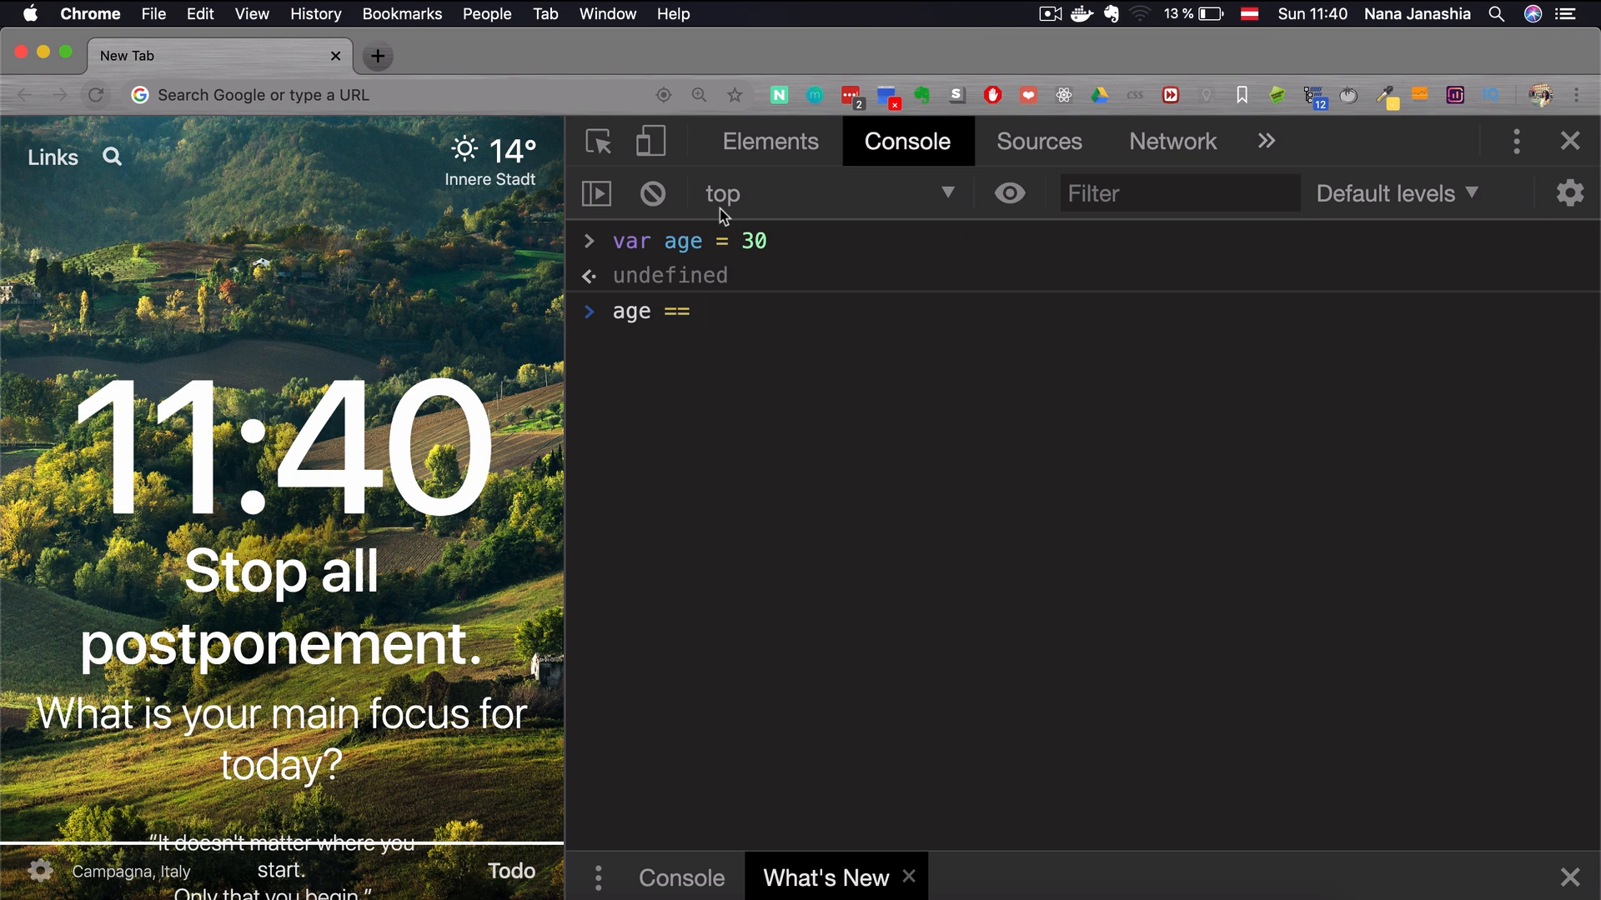
pyautogui.moveTo(724, 318)
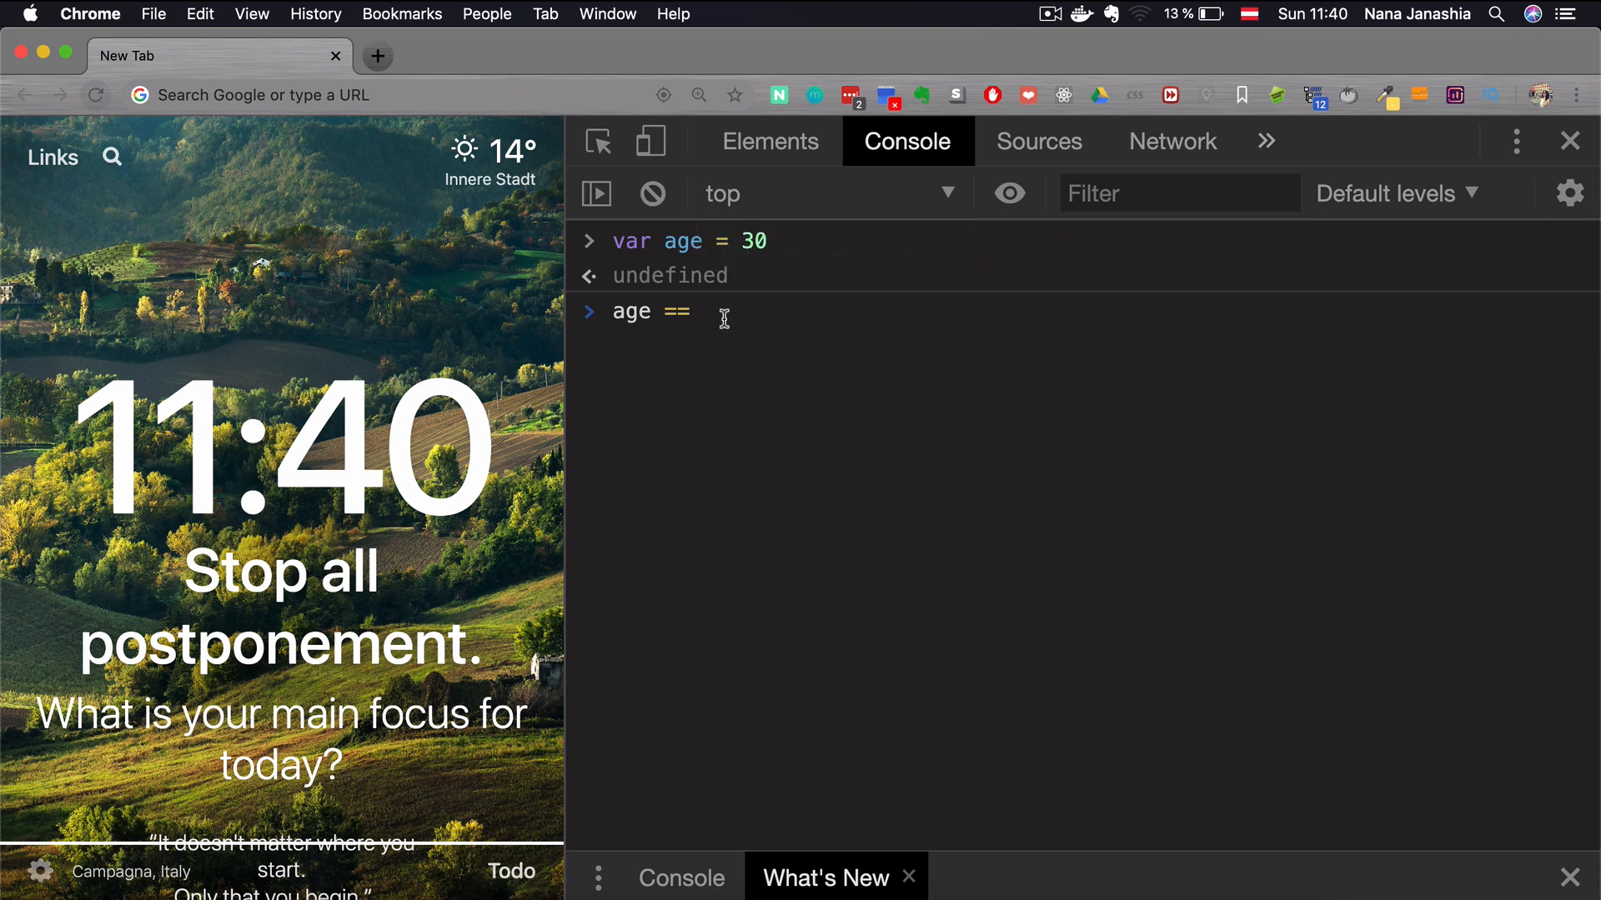
pyautogui.press('Return')
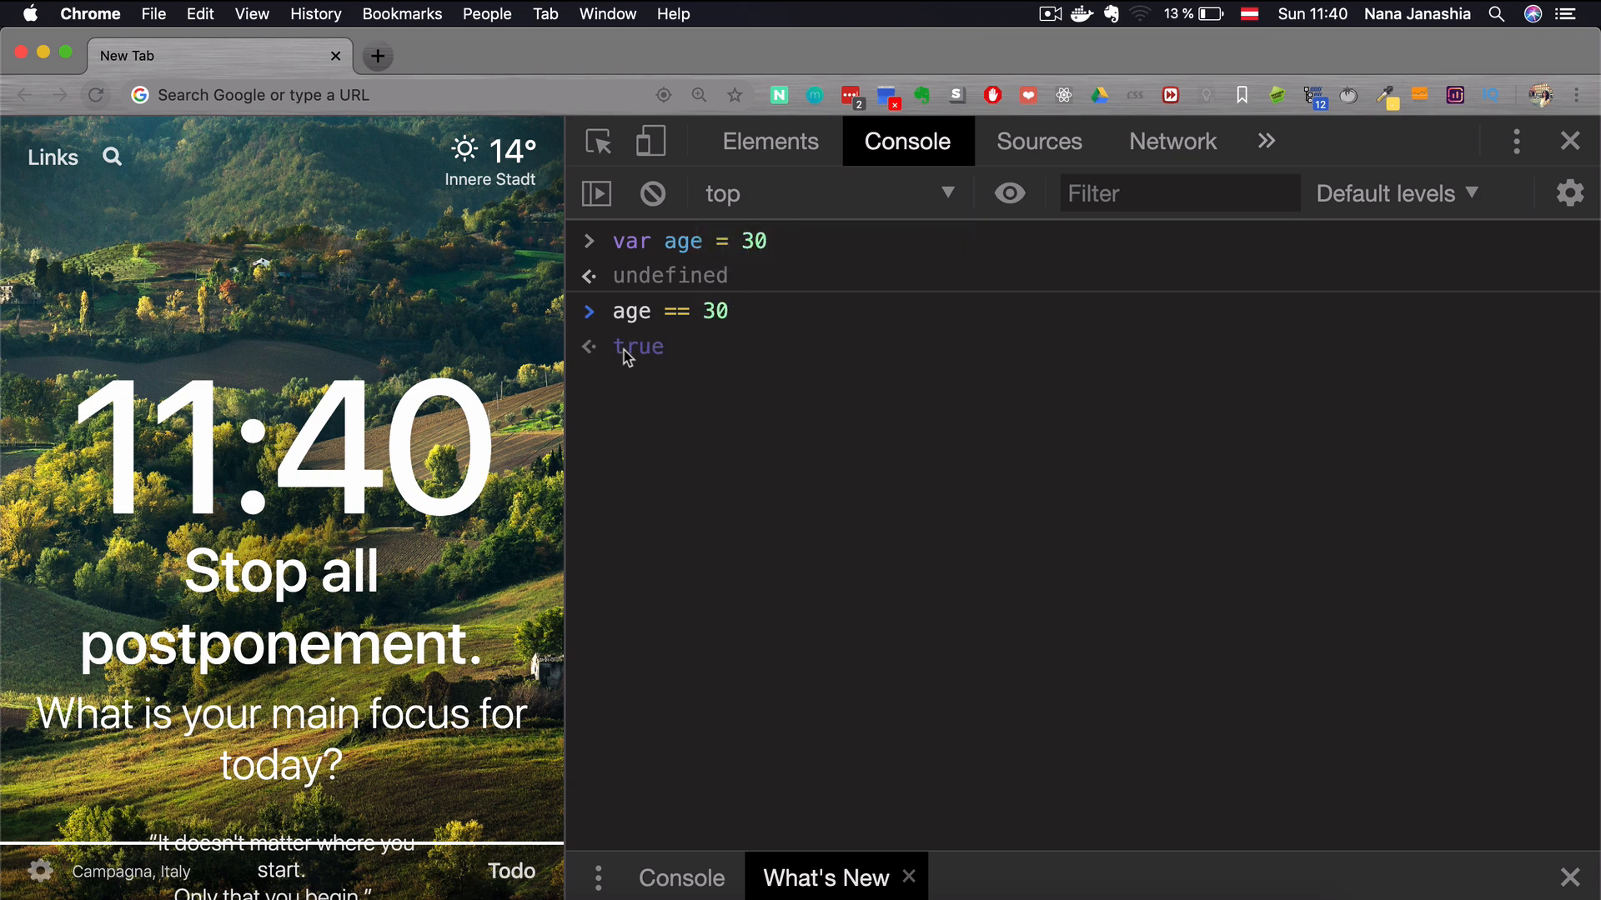
pyautogui.write('age === 30')
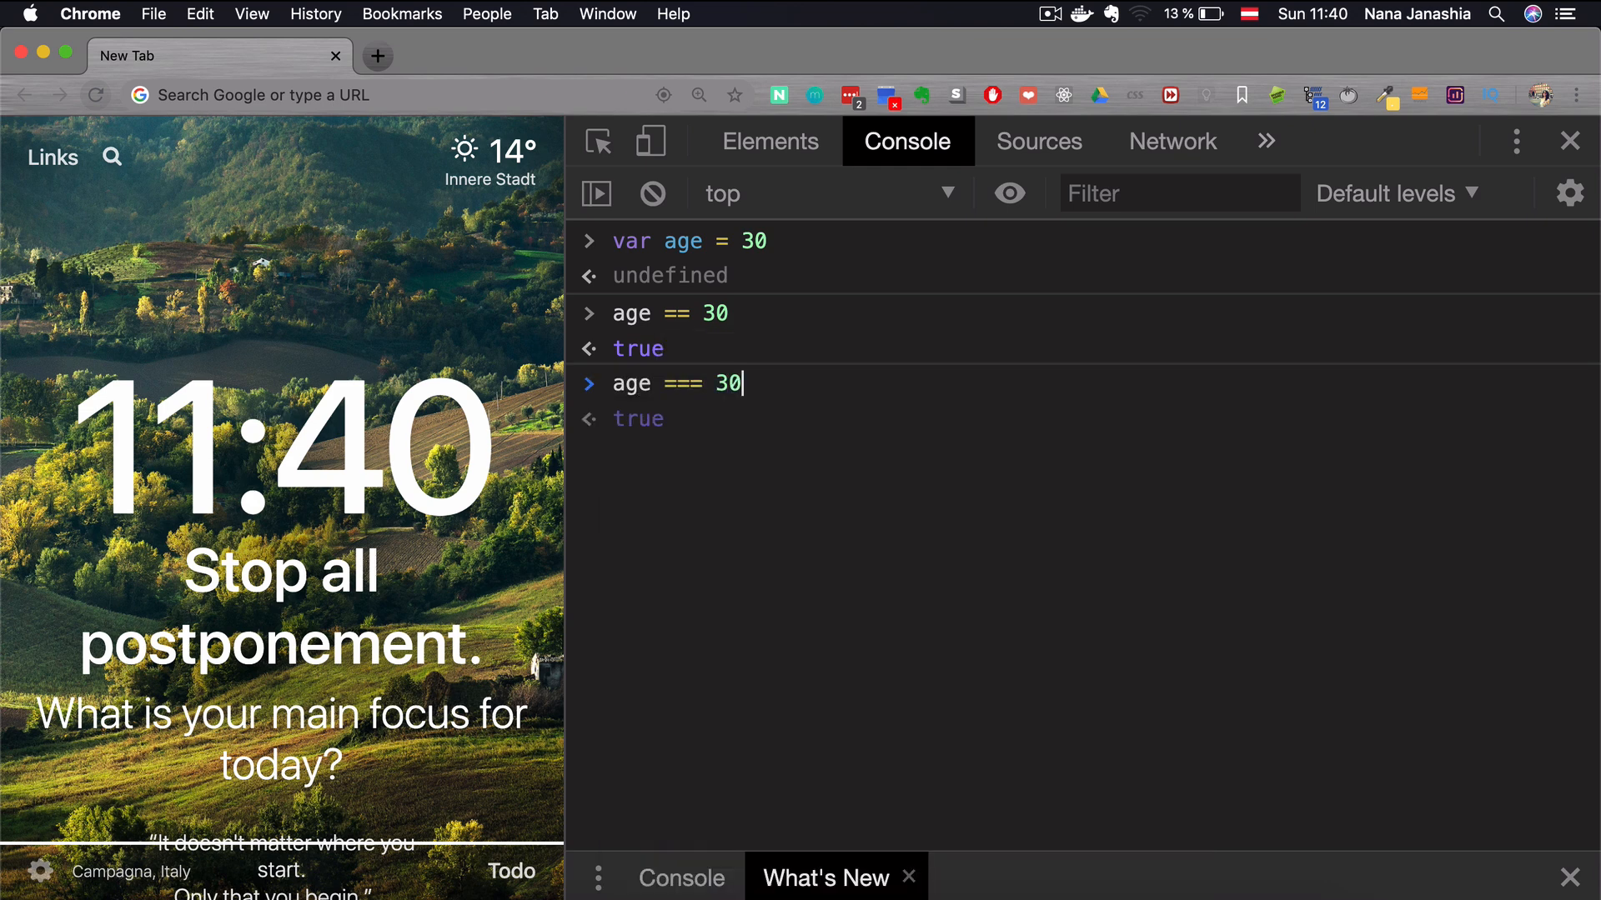
pyautogui.press('Return')
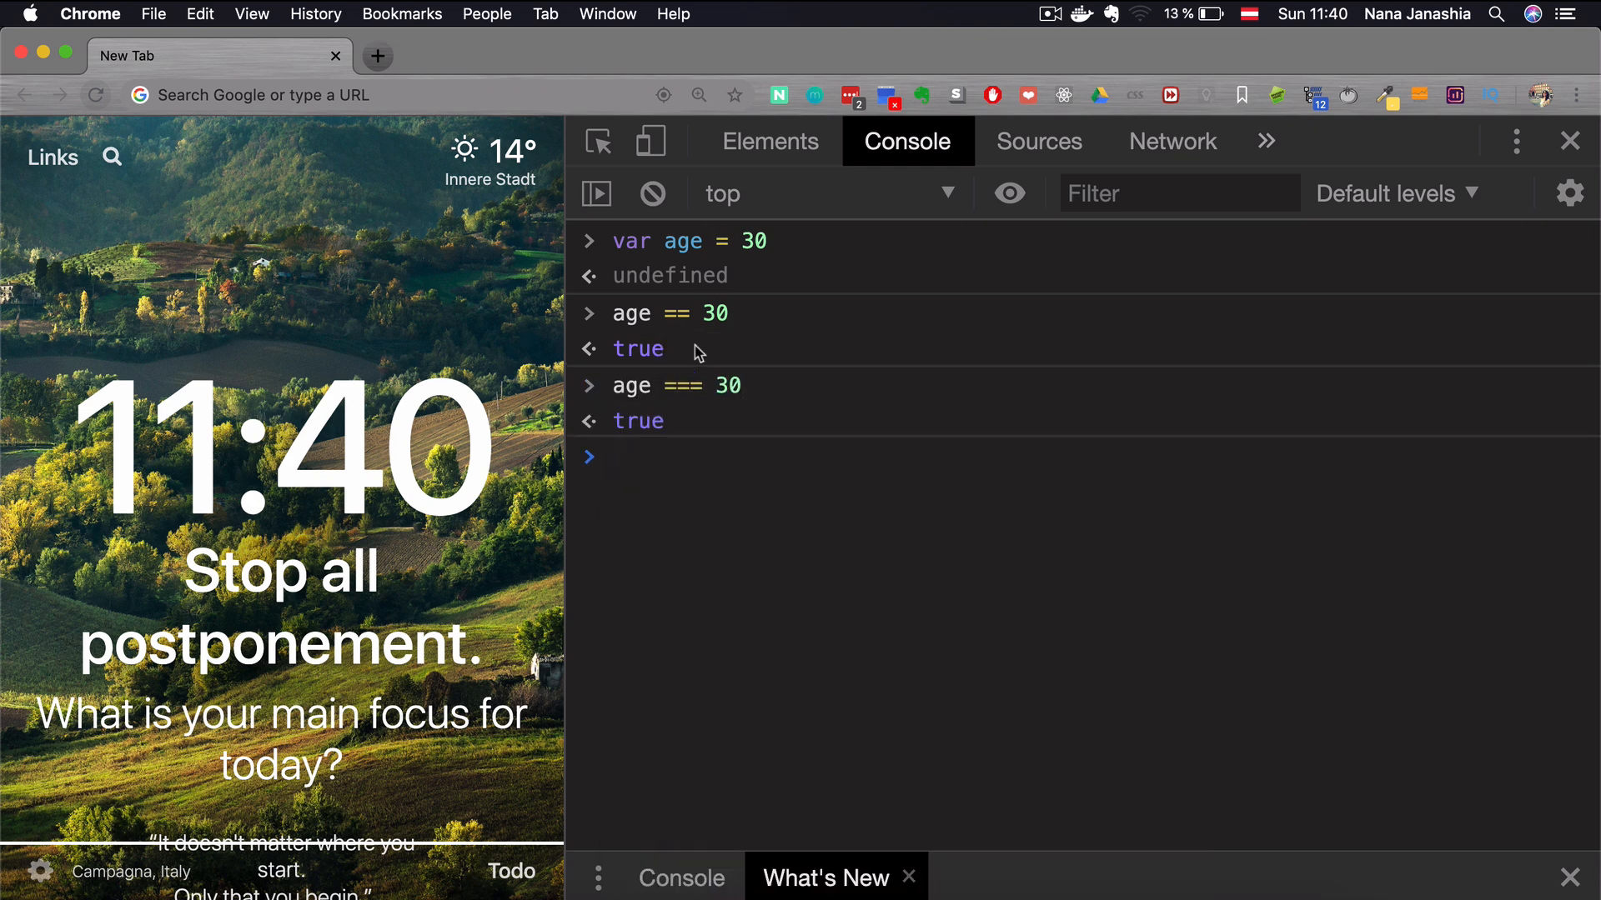
# Step: Evaluate age == "30" (true) and age === "30" (false) against the string
pyautogui.write('age')
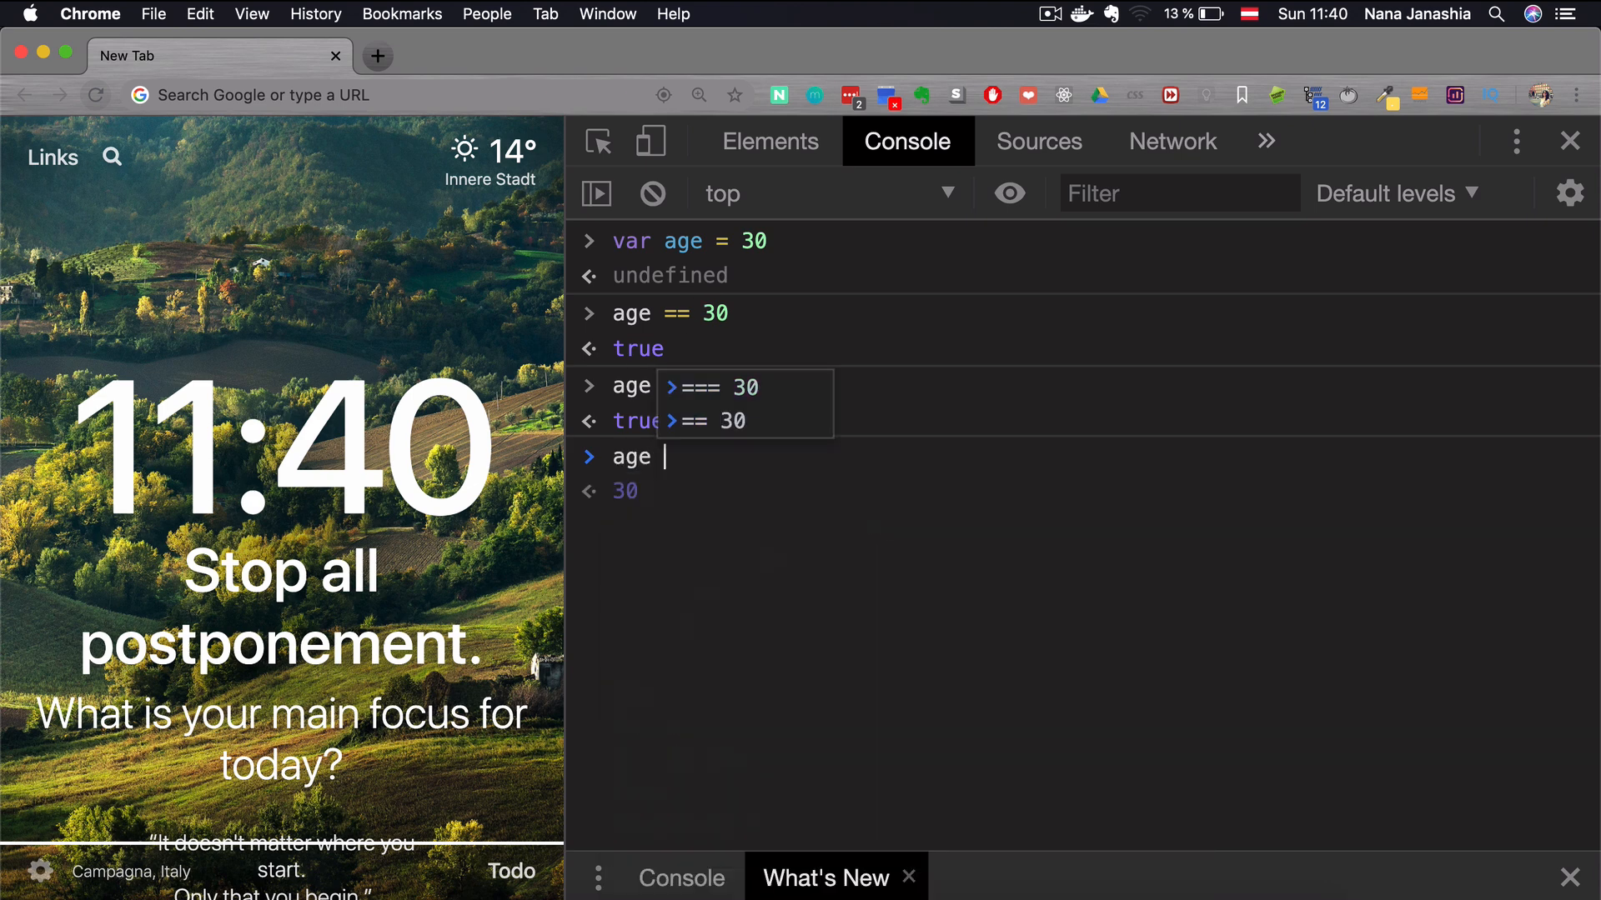
pyautogui.write('==')
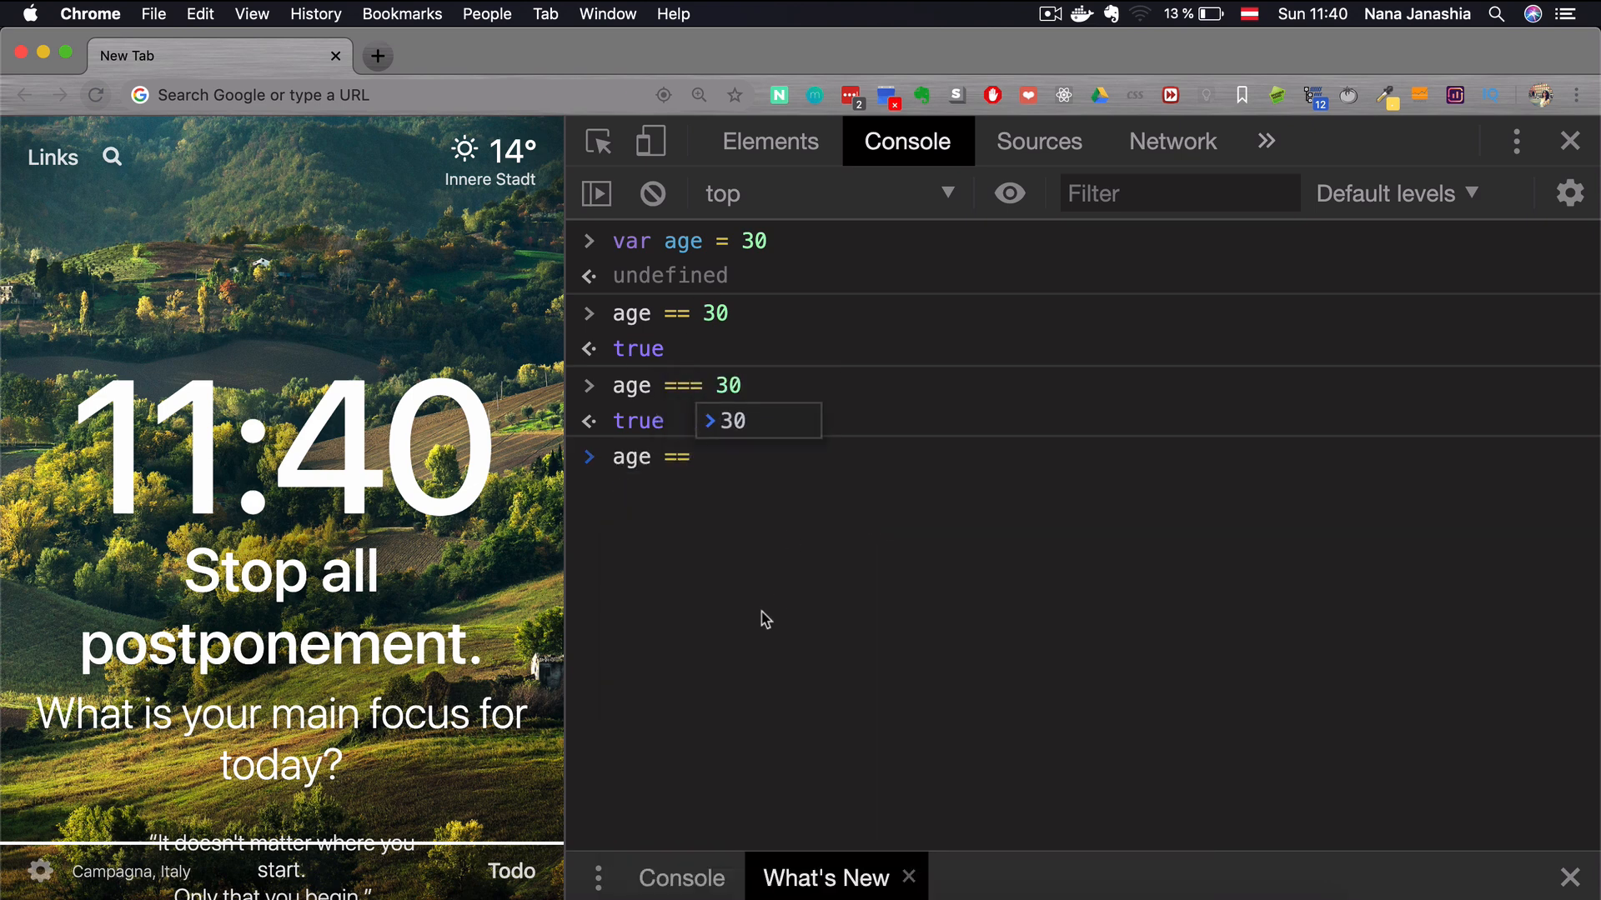
pyautogui.write('"')
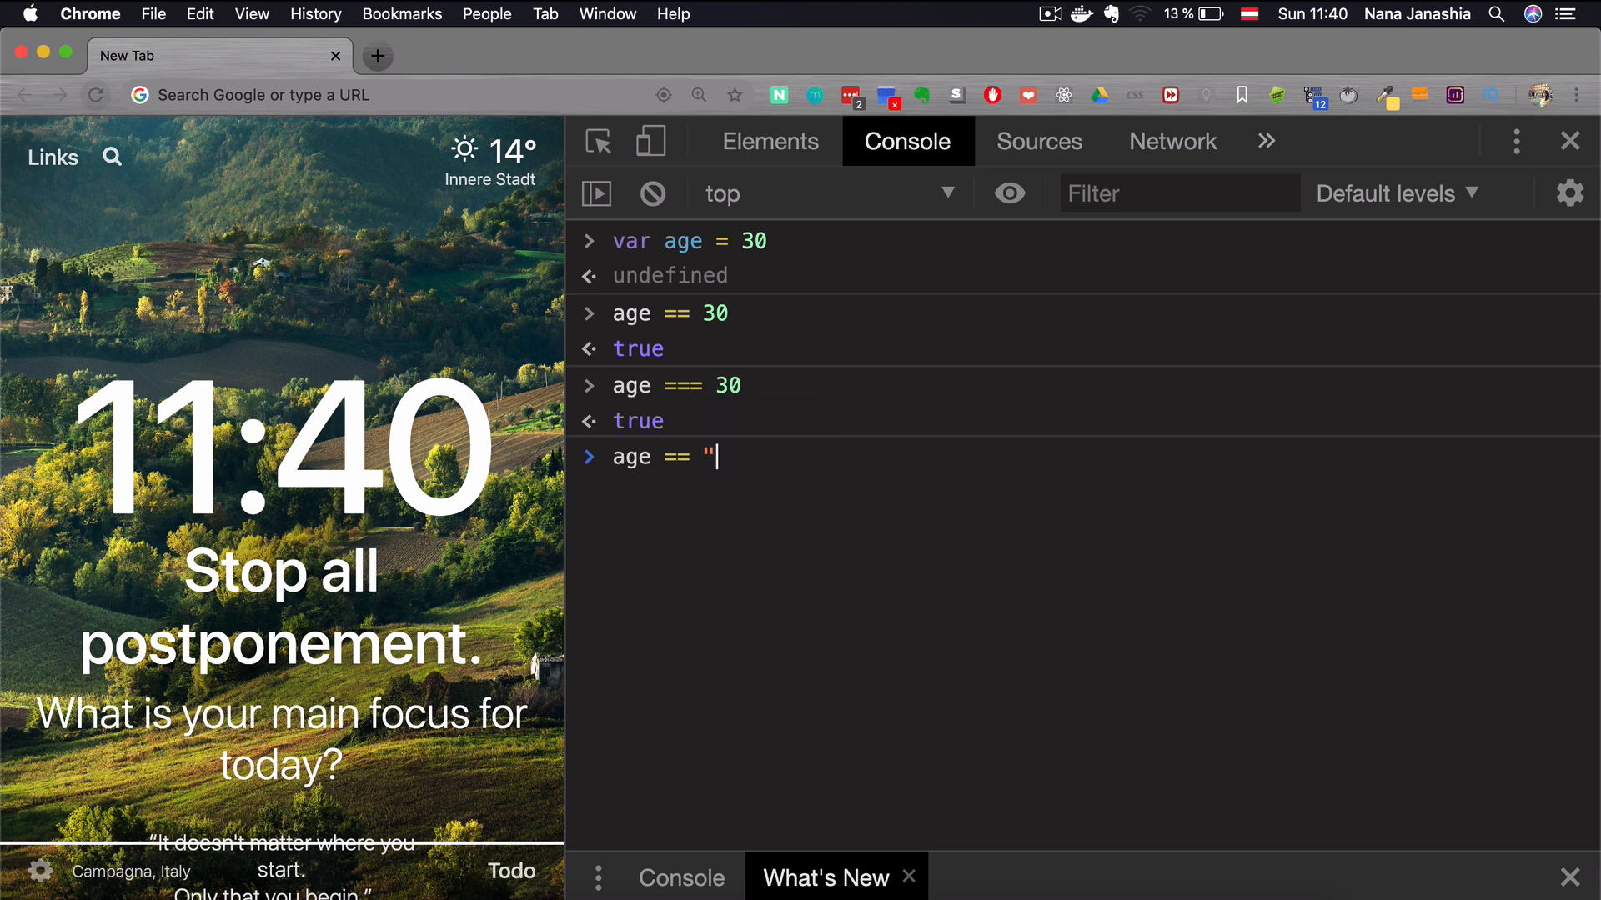
pyautogui.press('Return')
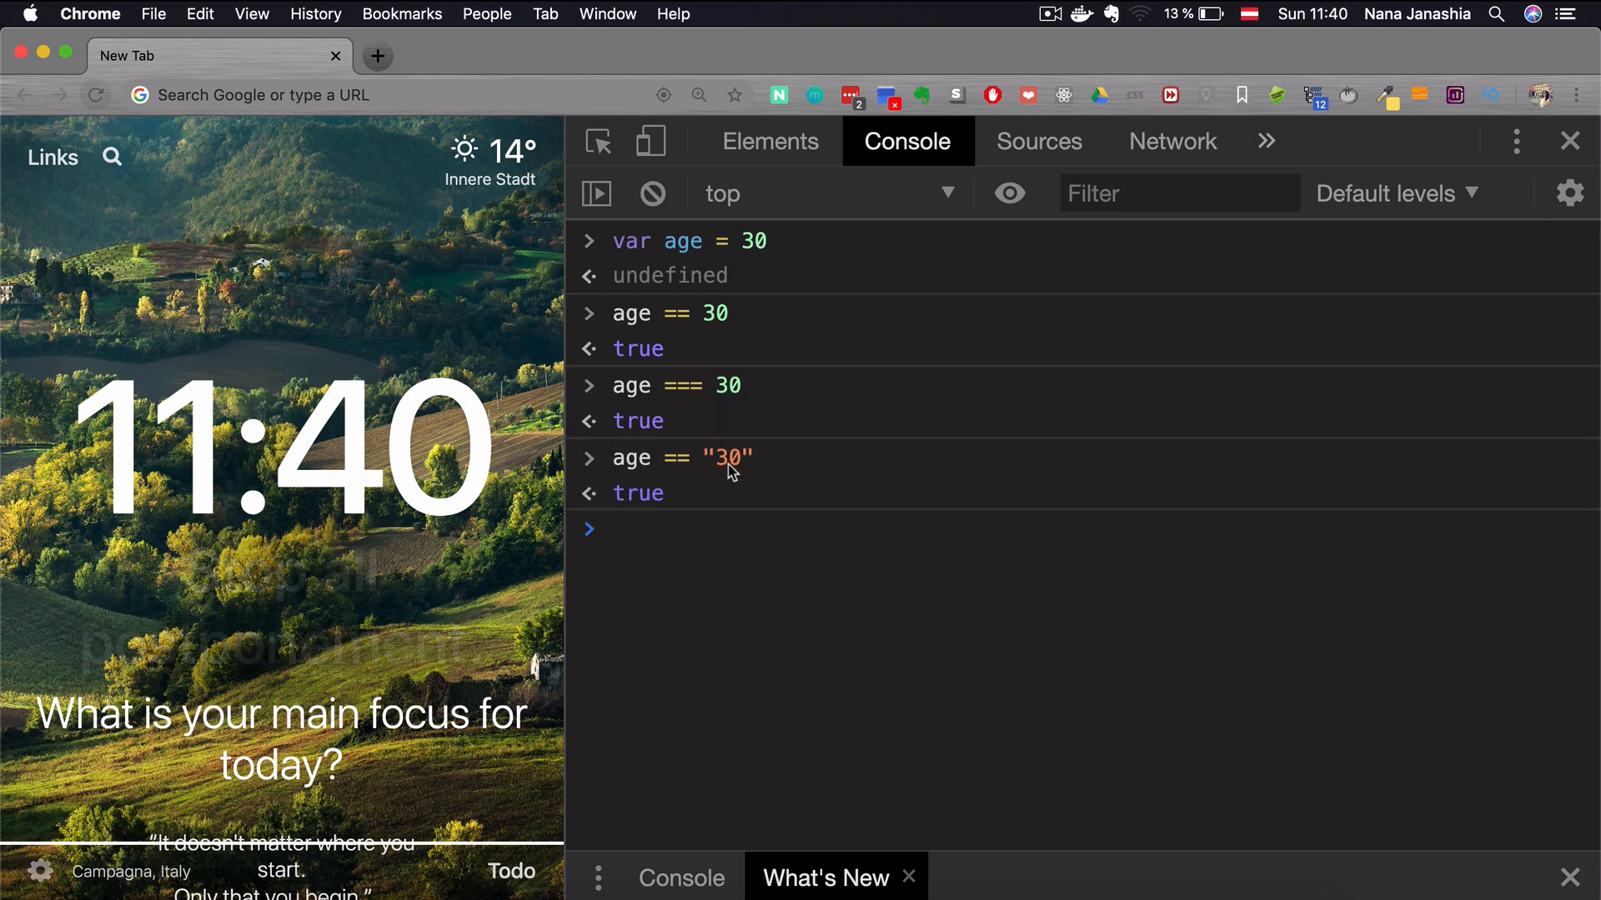
pyautogui.write('age === "30')
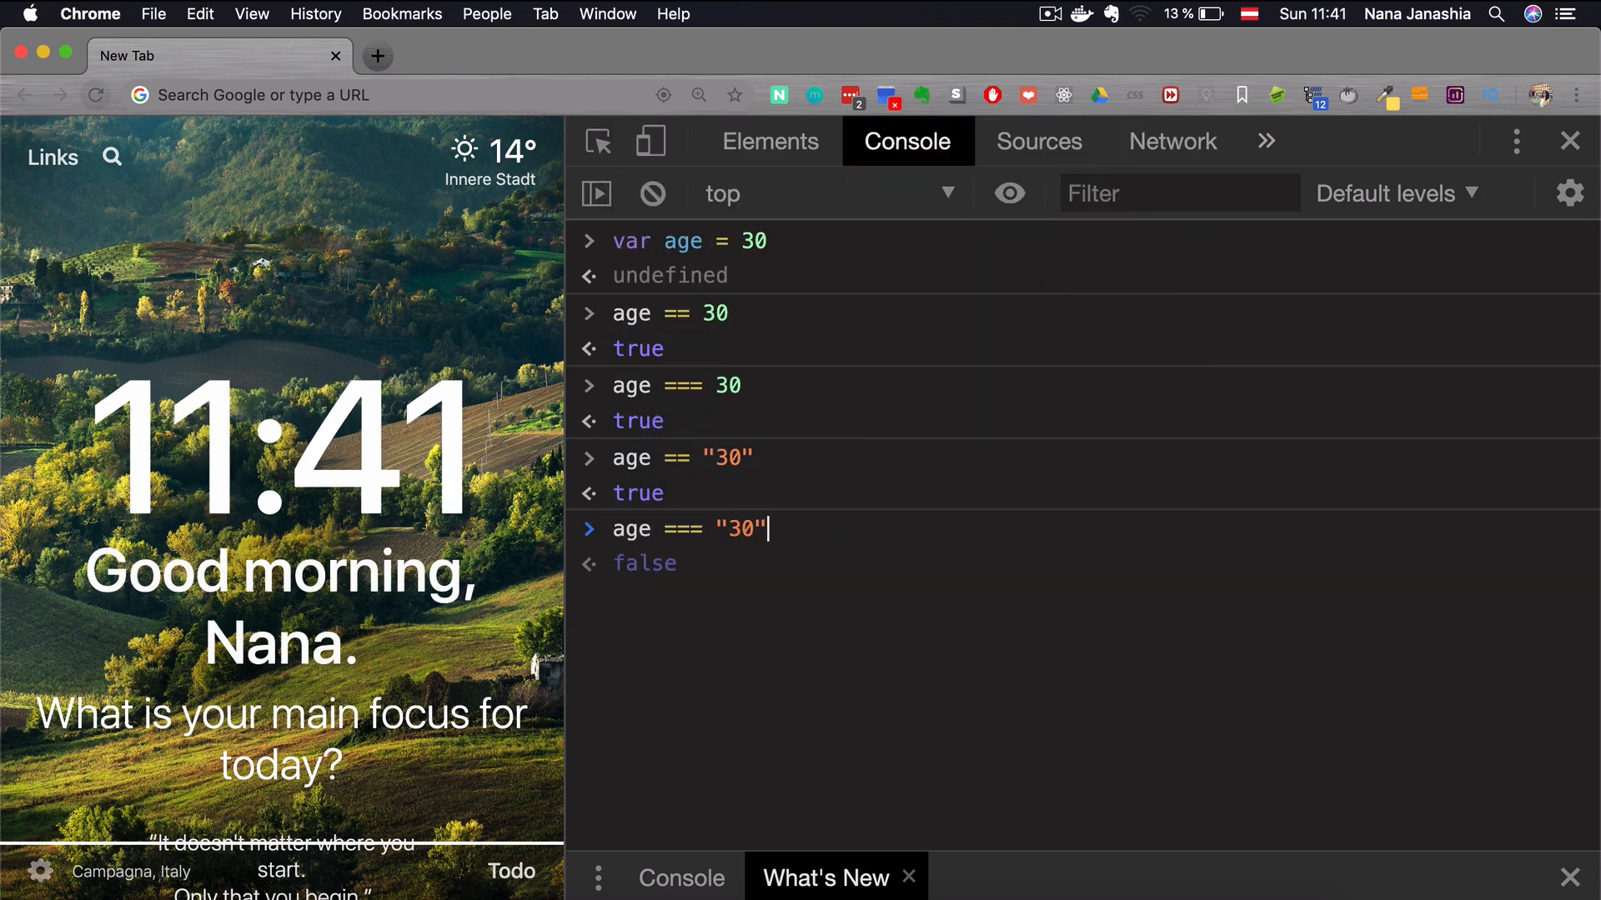
pyautogui.press('Return')
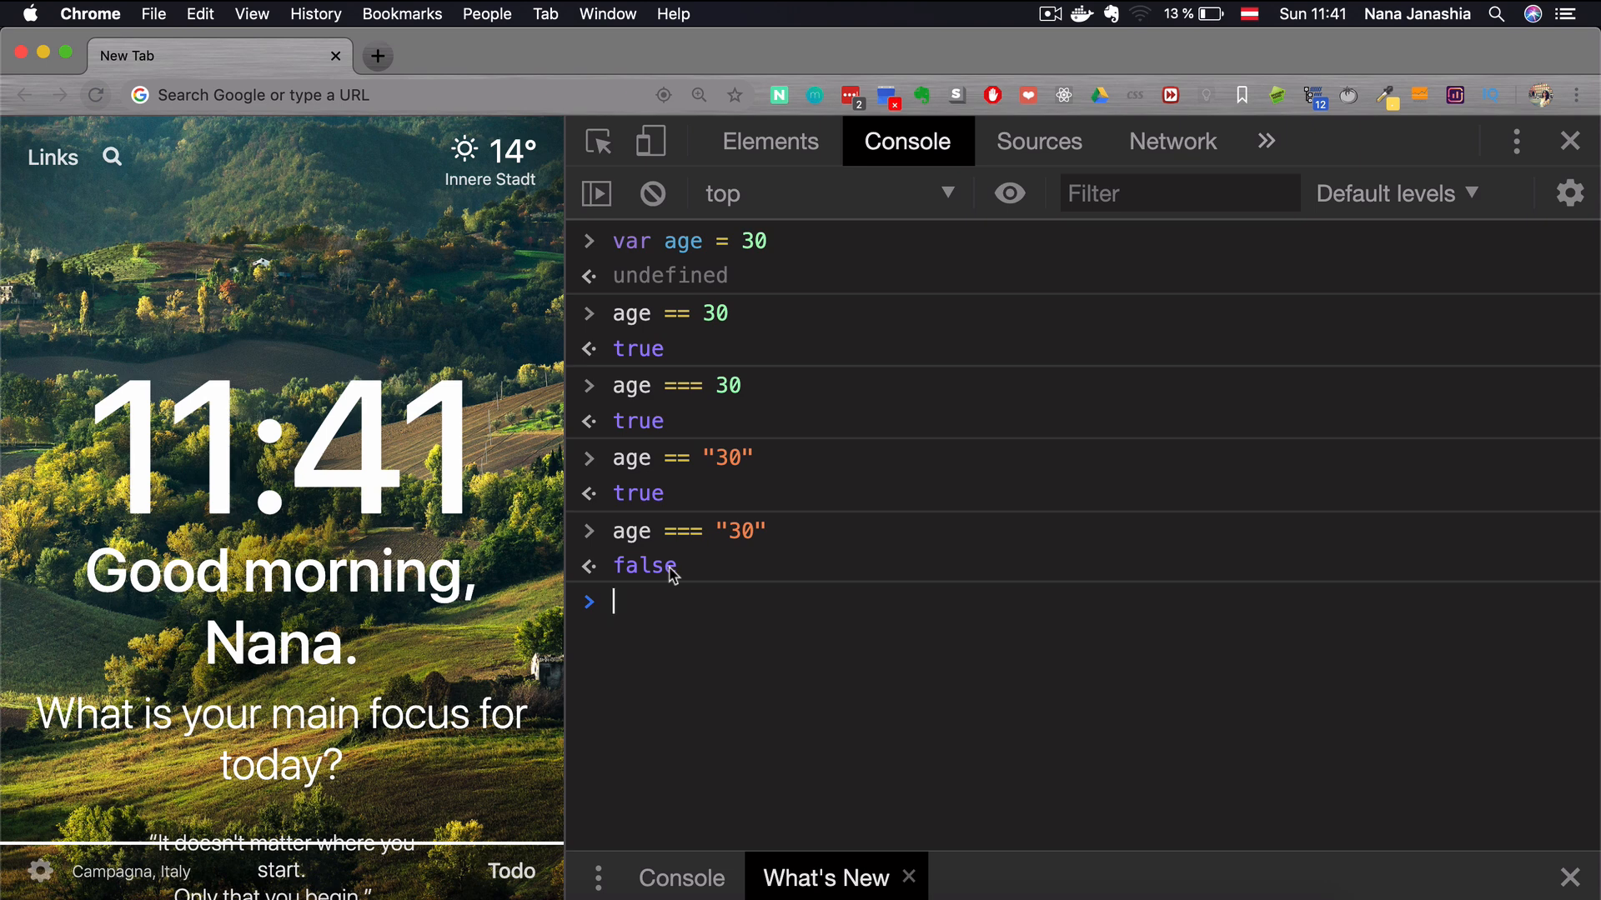
pyautogui.moveTo(703, 502)
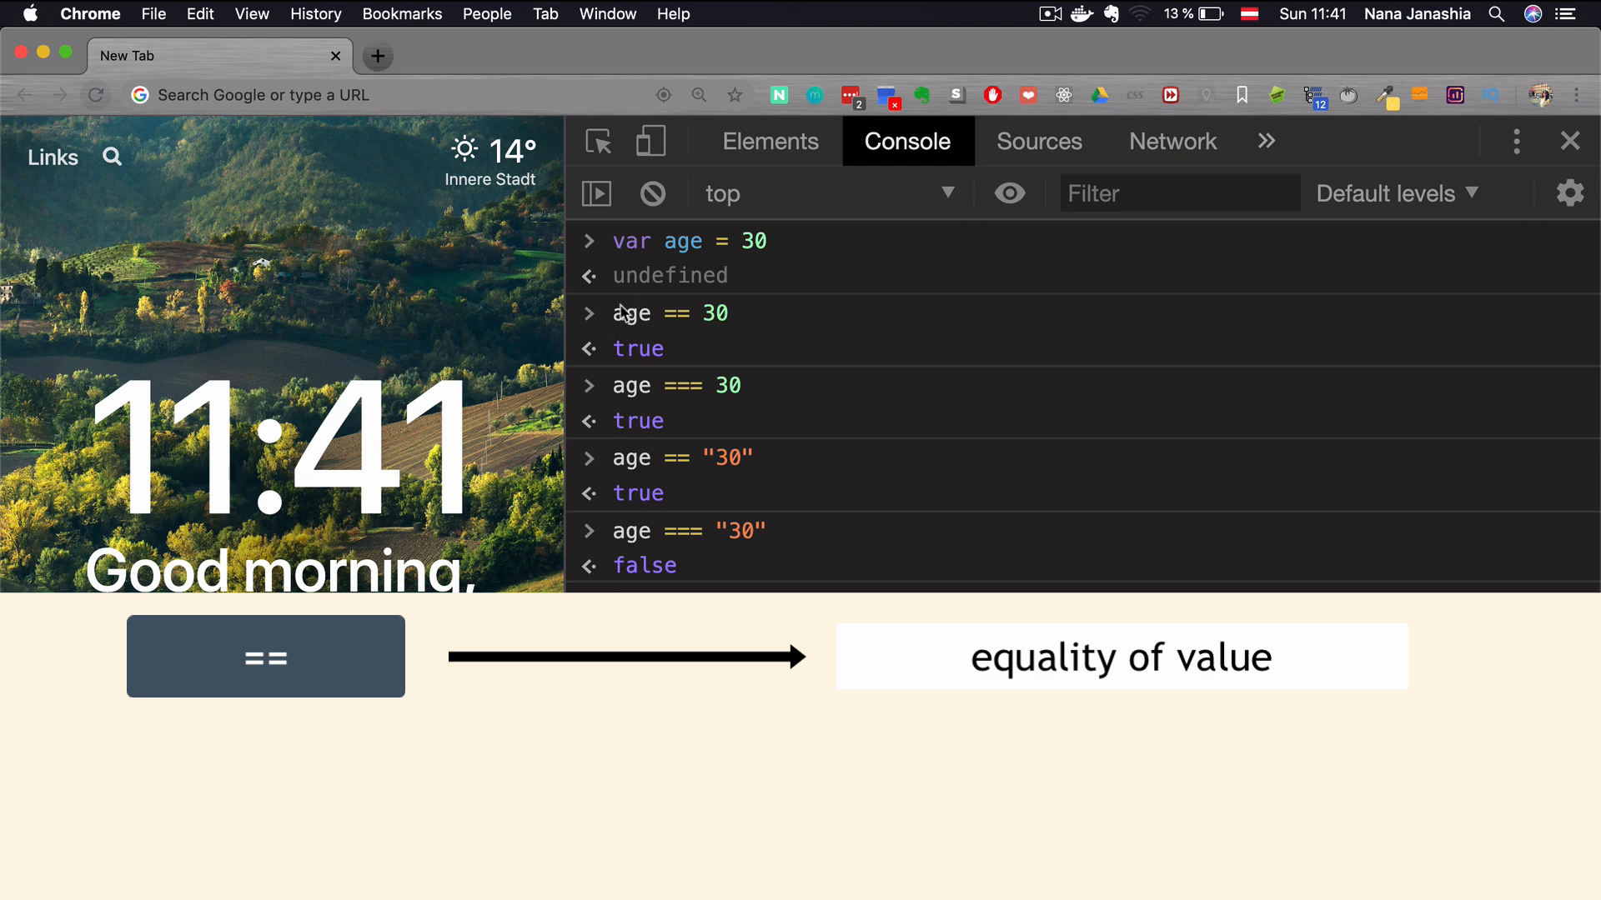
pyautogui.moveTo(727, 311)
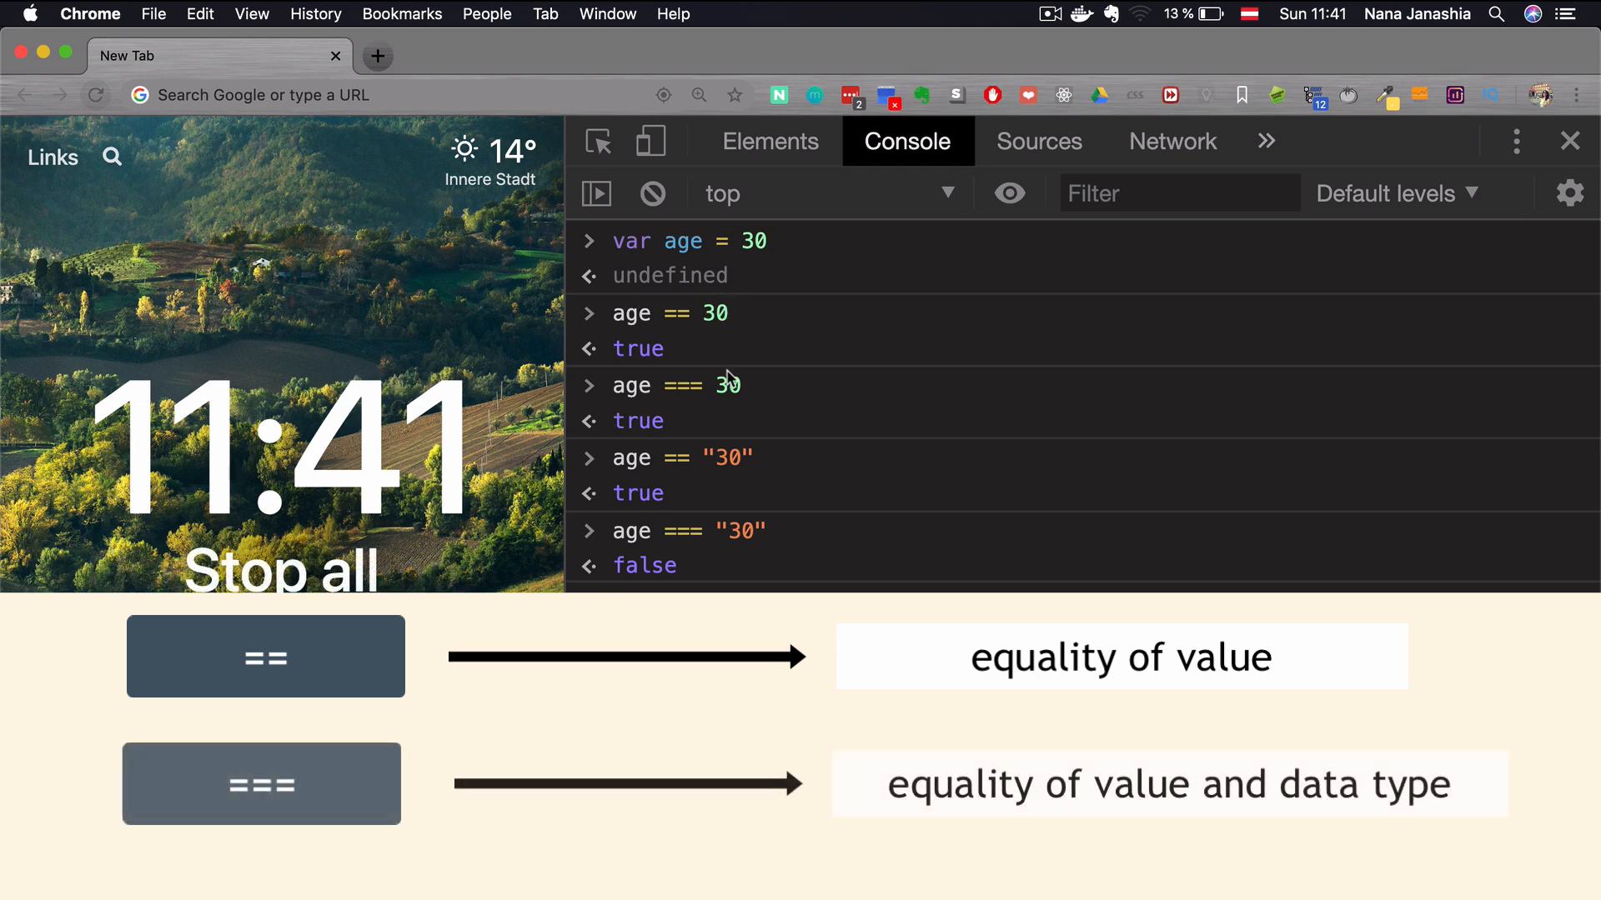
pyautogui.moveTo(739, 425)
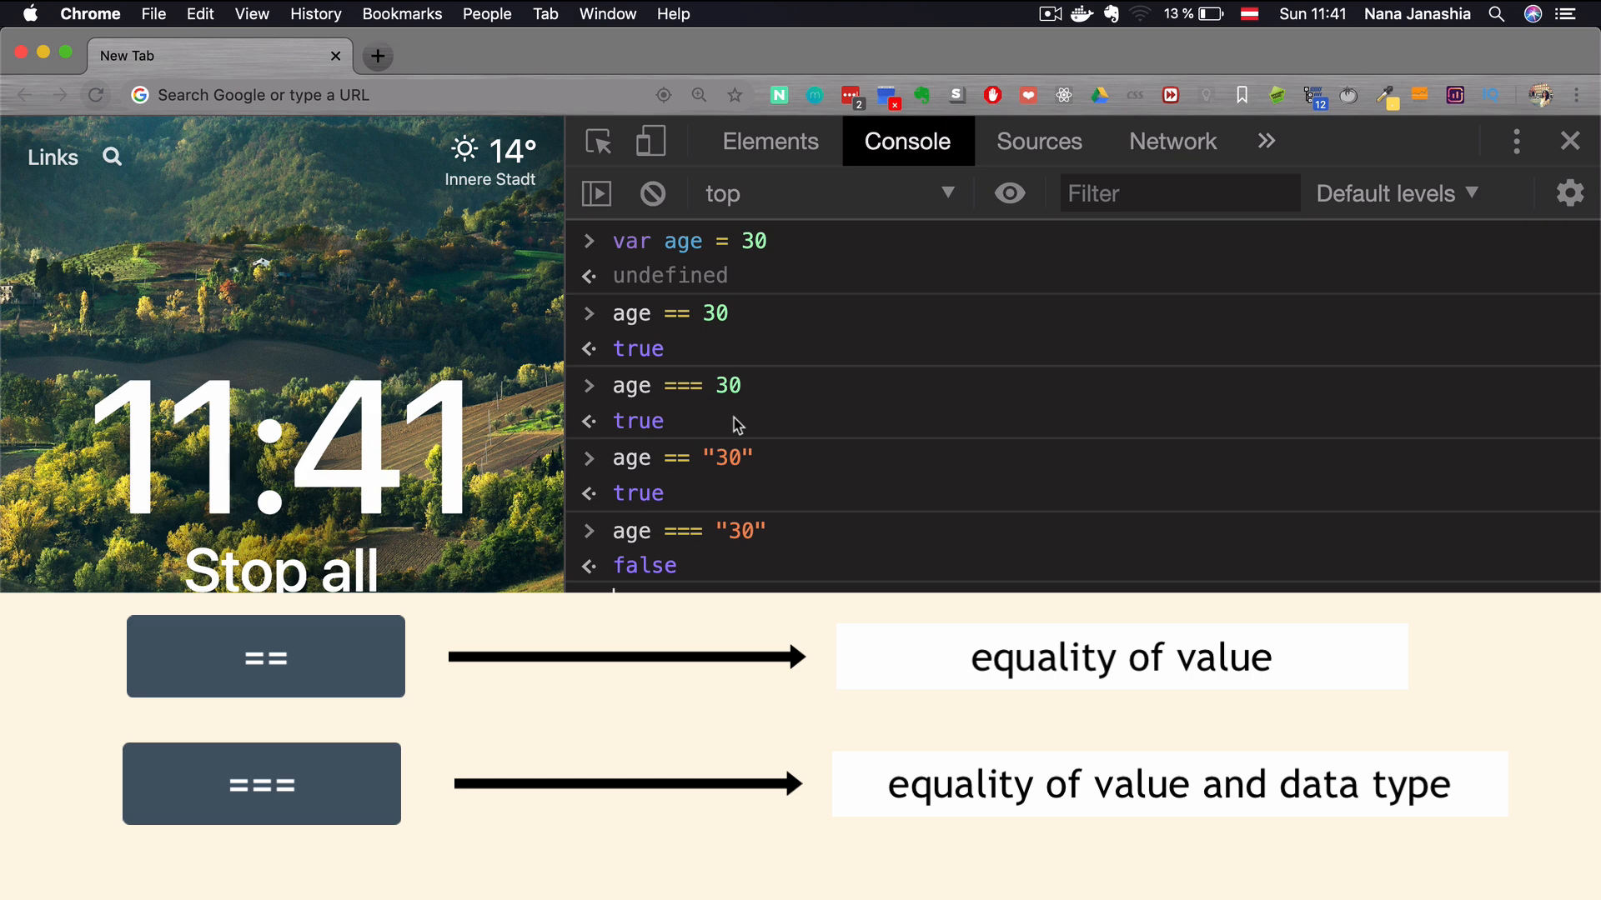
pyautogui.moveTo(626, 389)
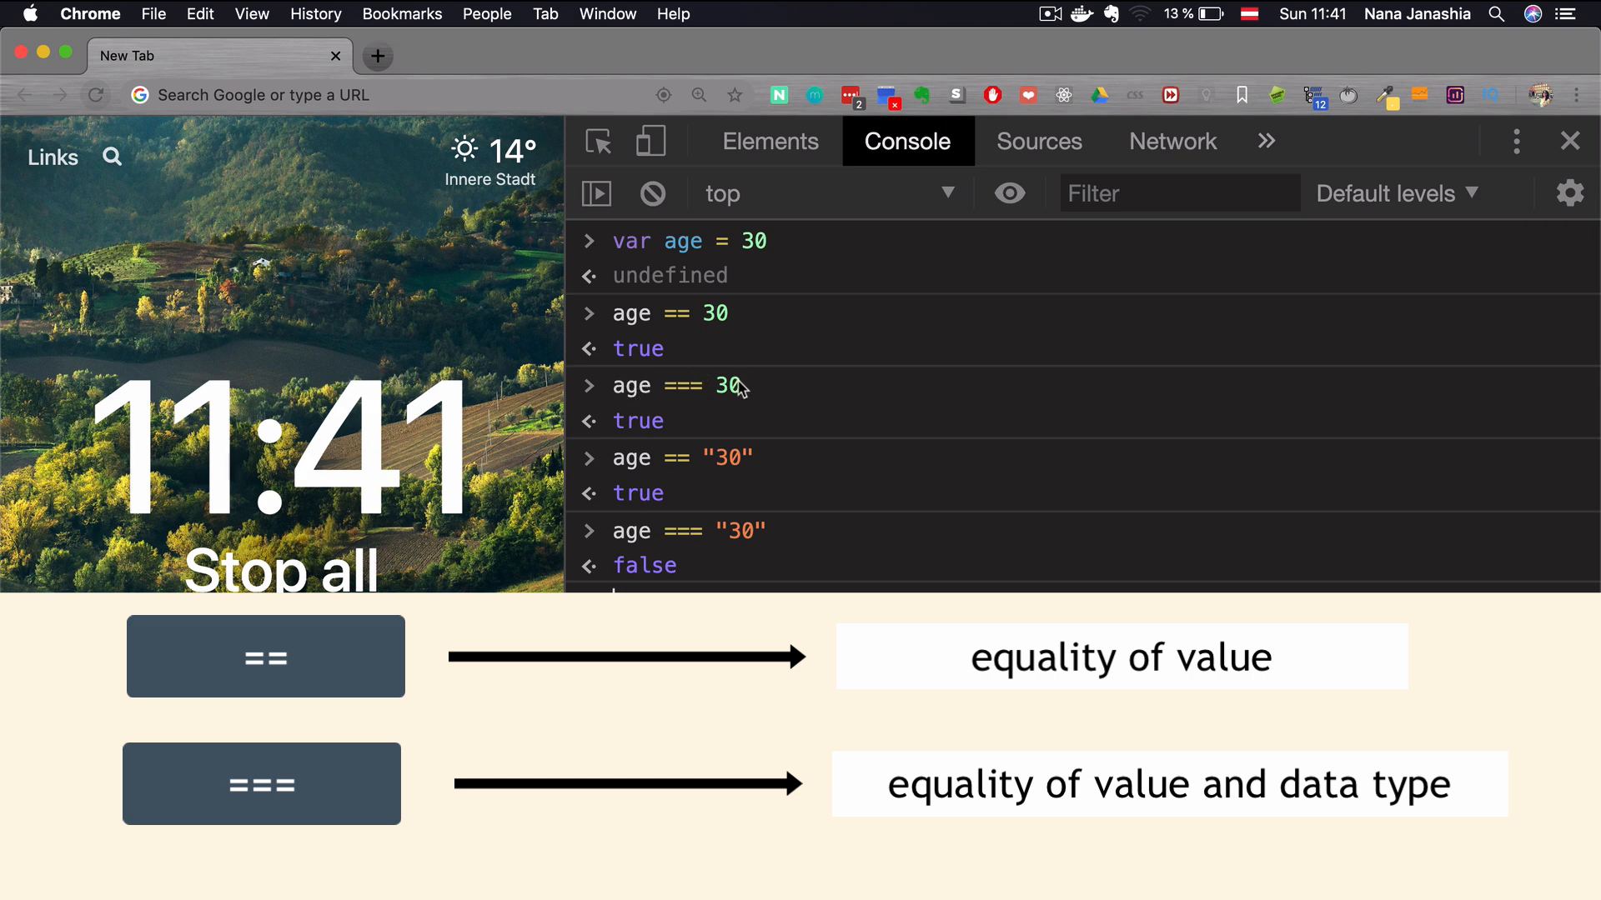
pyautogui.moveTo(731, 385)
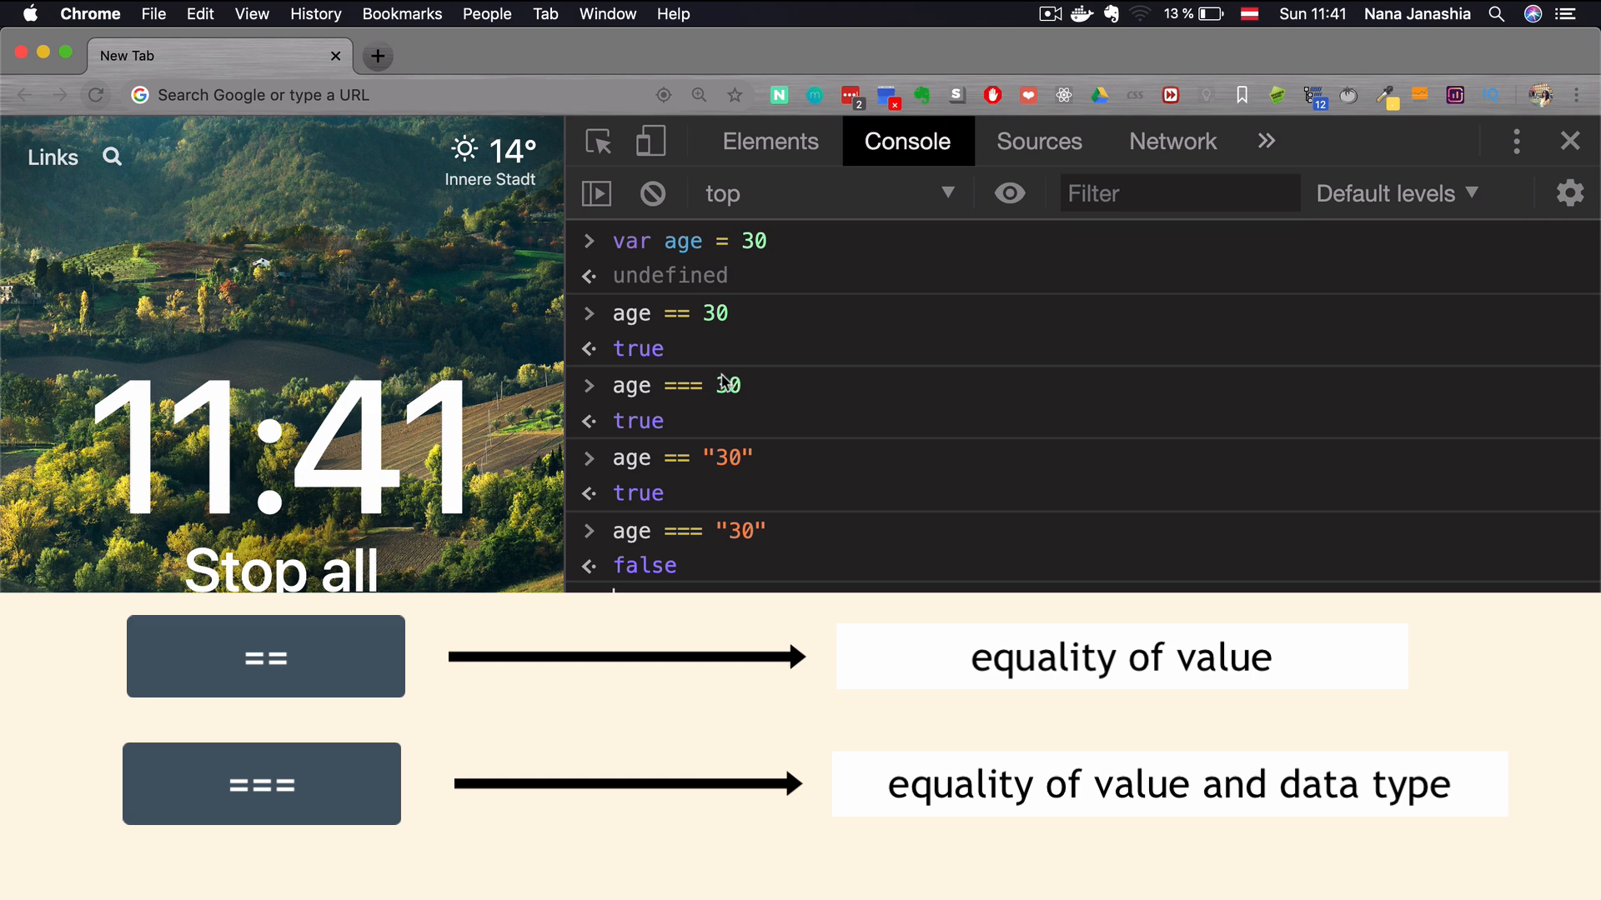
pyautogui.moveTo(636, 538)
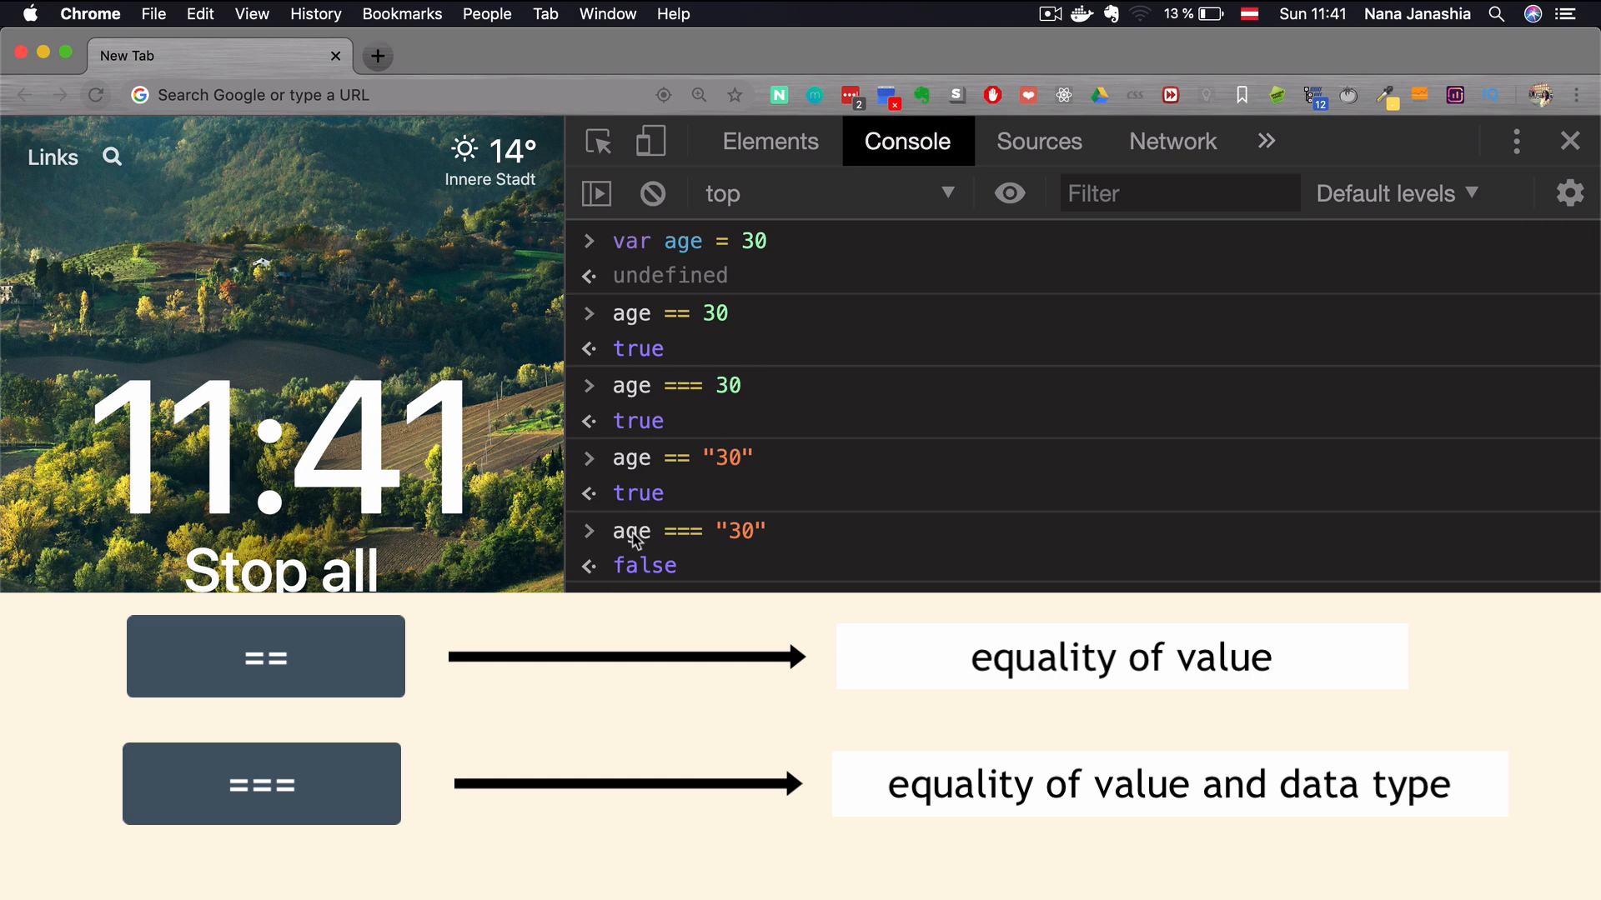
pyautogui.moveTo(739, 299)
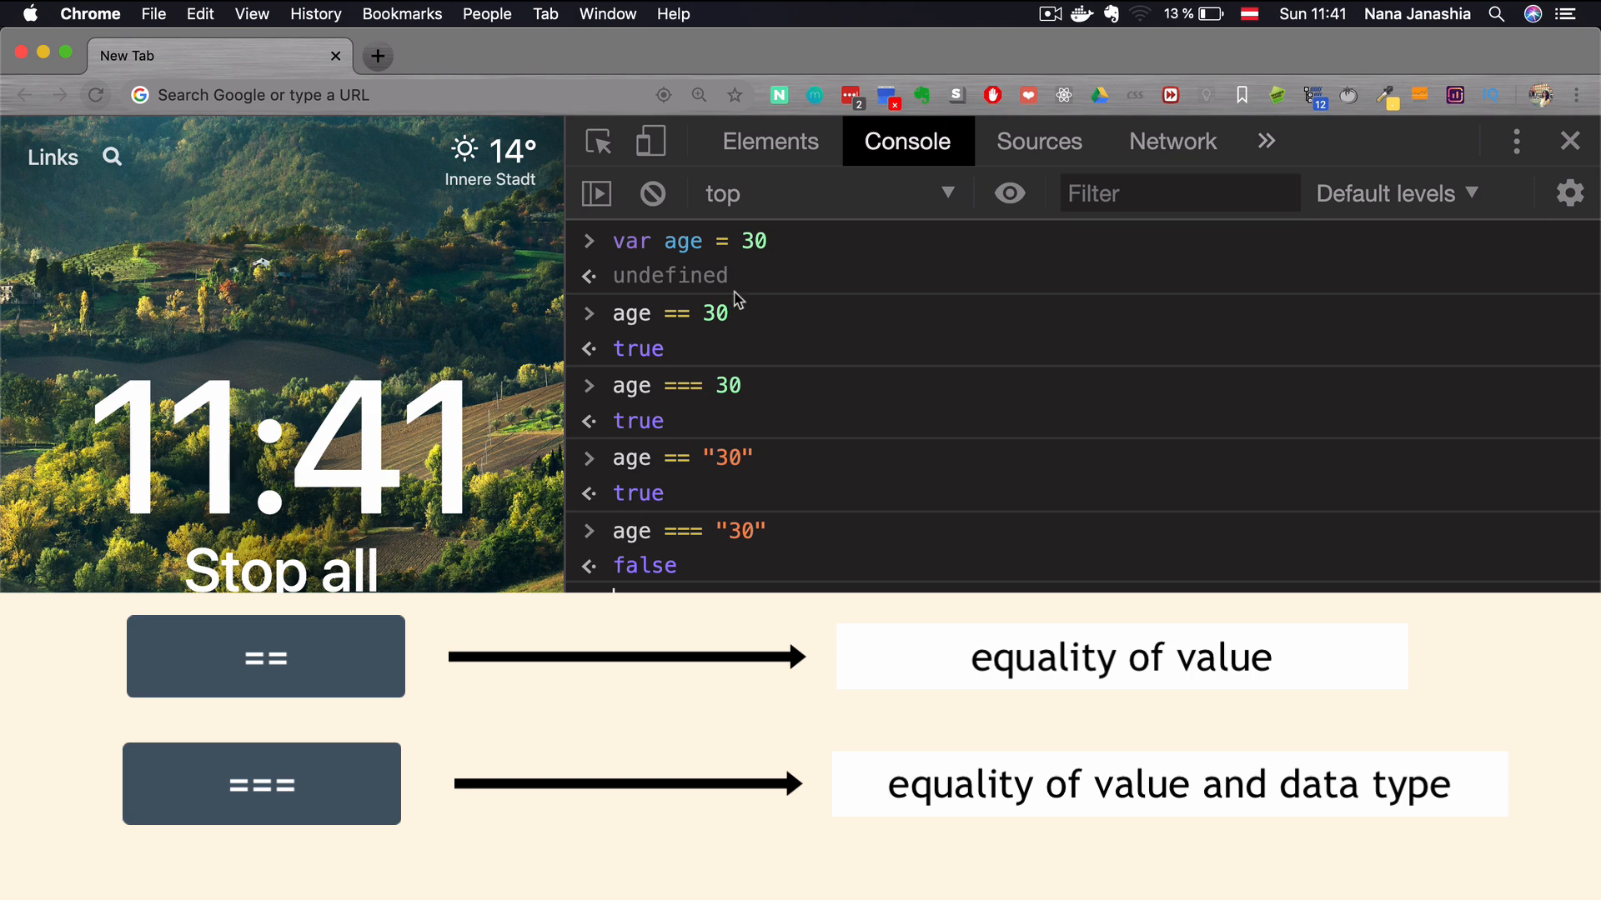
pyautogui.moveTo(747, 540)
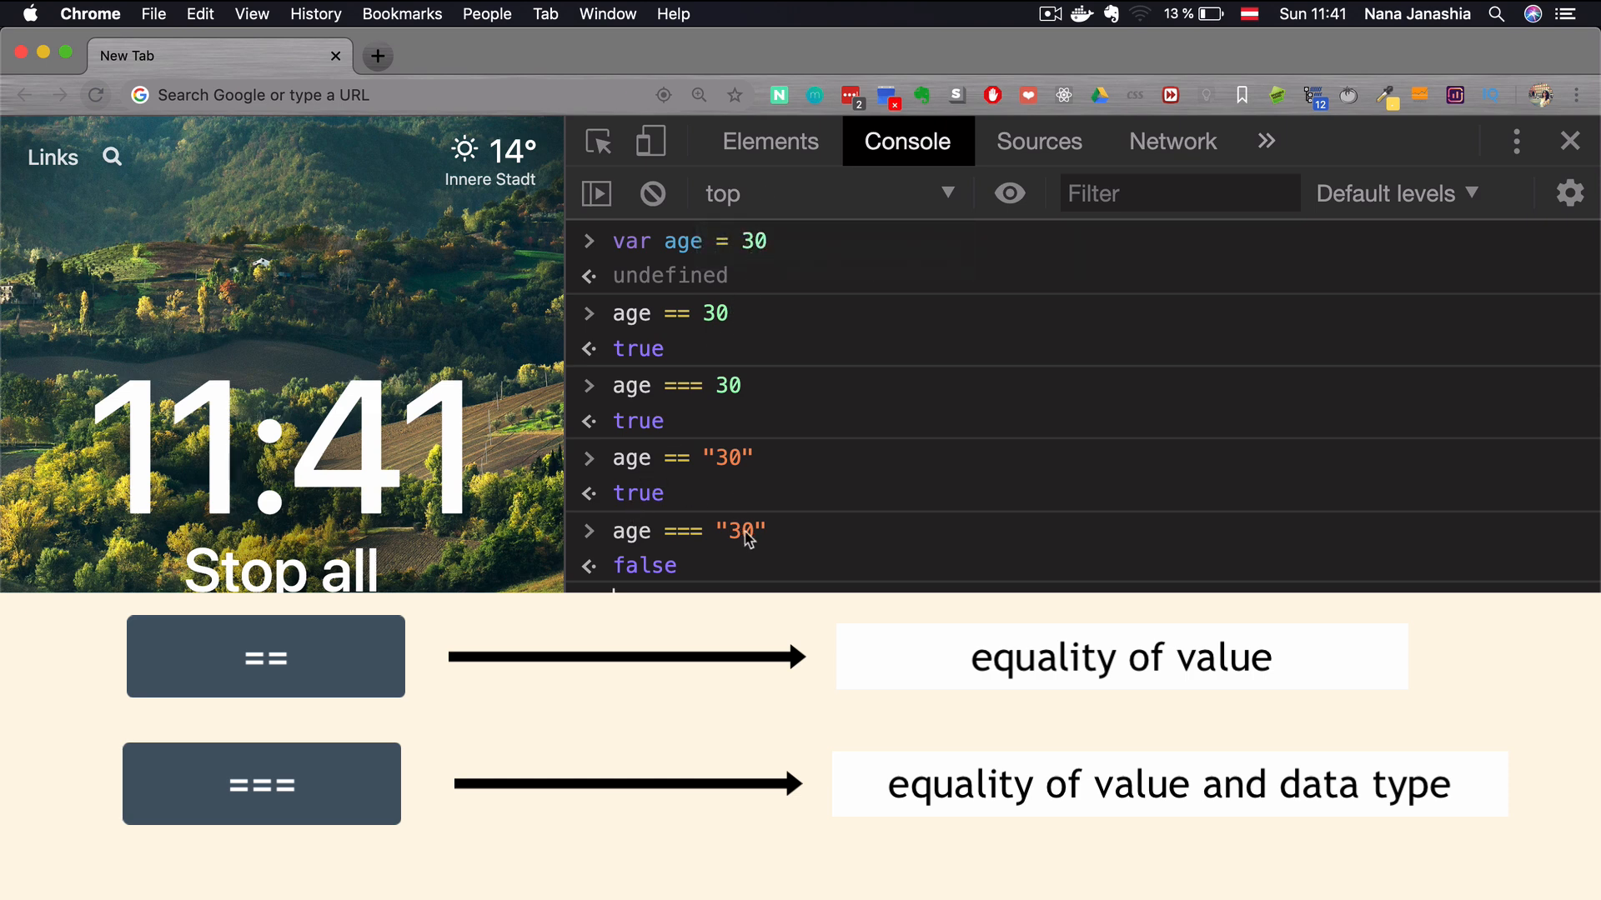
pyautogui.moveTo(760, 539)
pyautogui.write('age == 40')
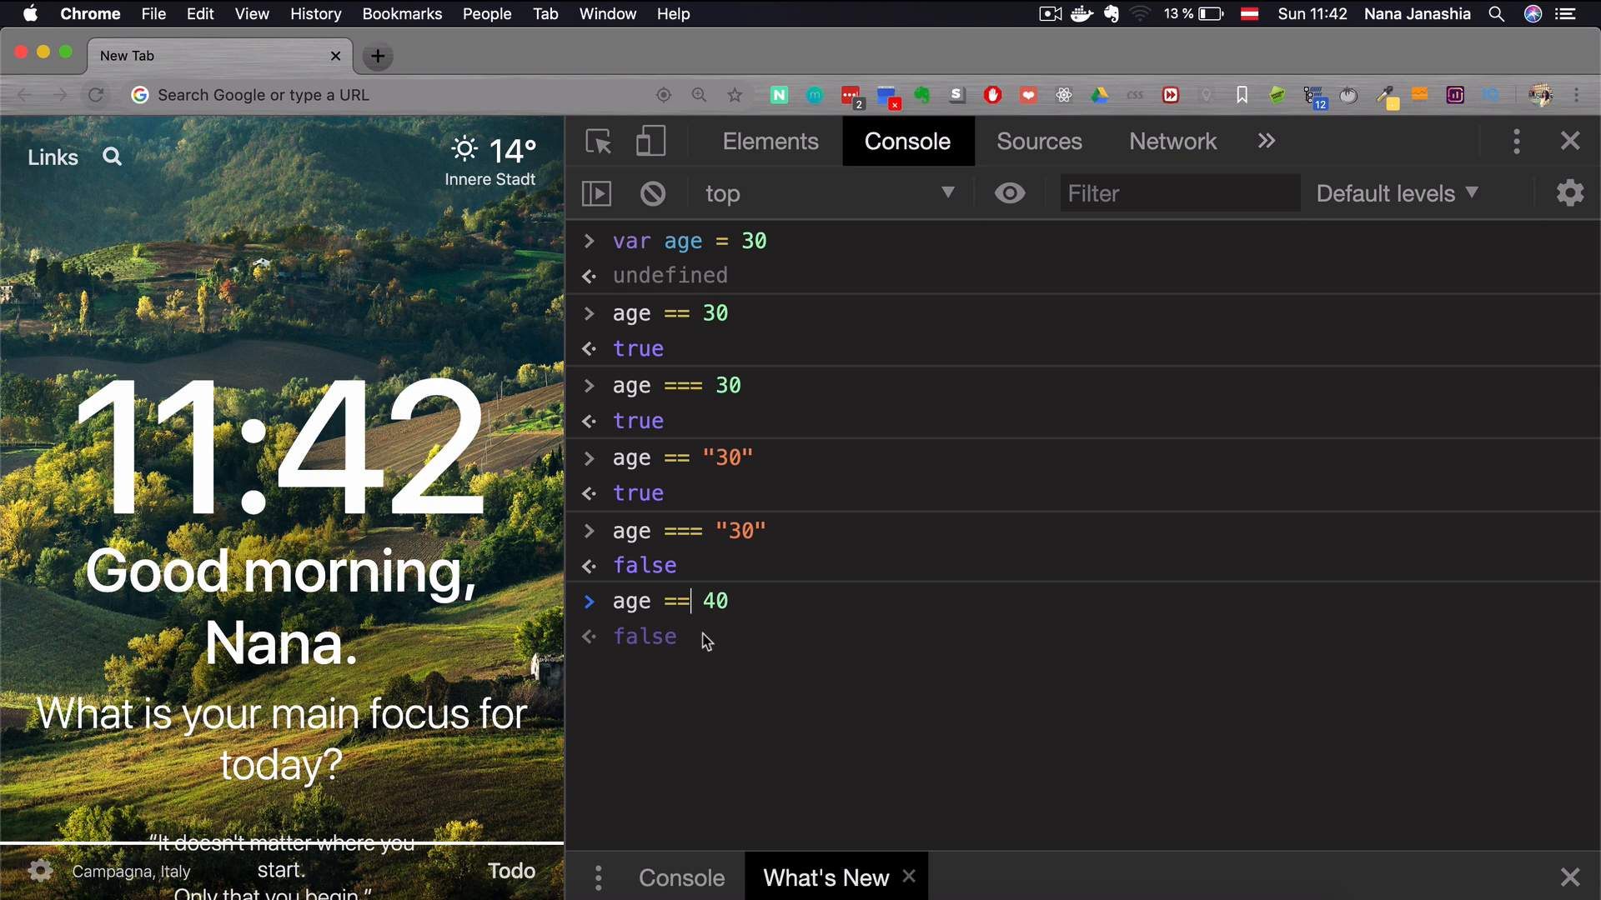
pyautogui.moveTo(767, 600)
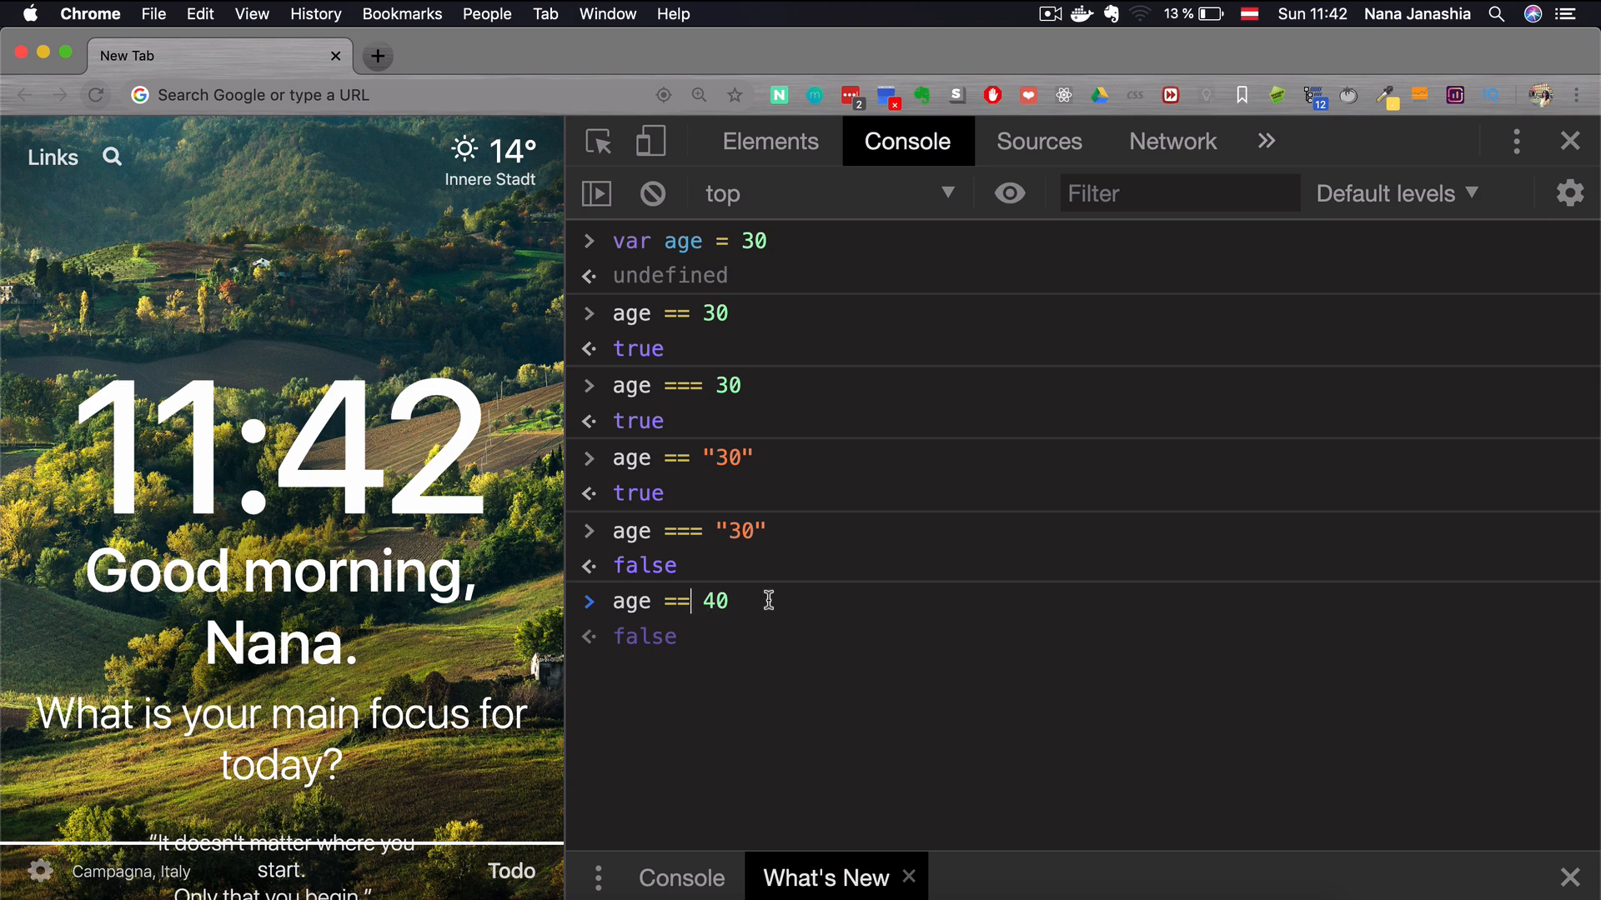
# Step: Evaluate age === "40" as false and scroll the console output
pyautogui.write('age =')
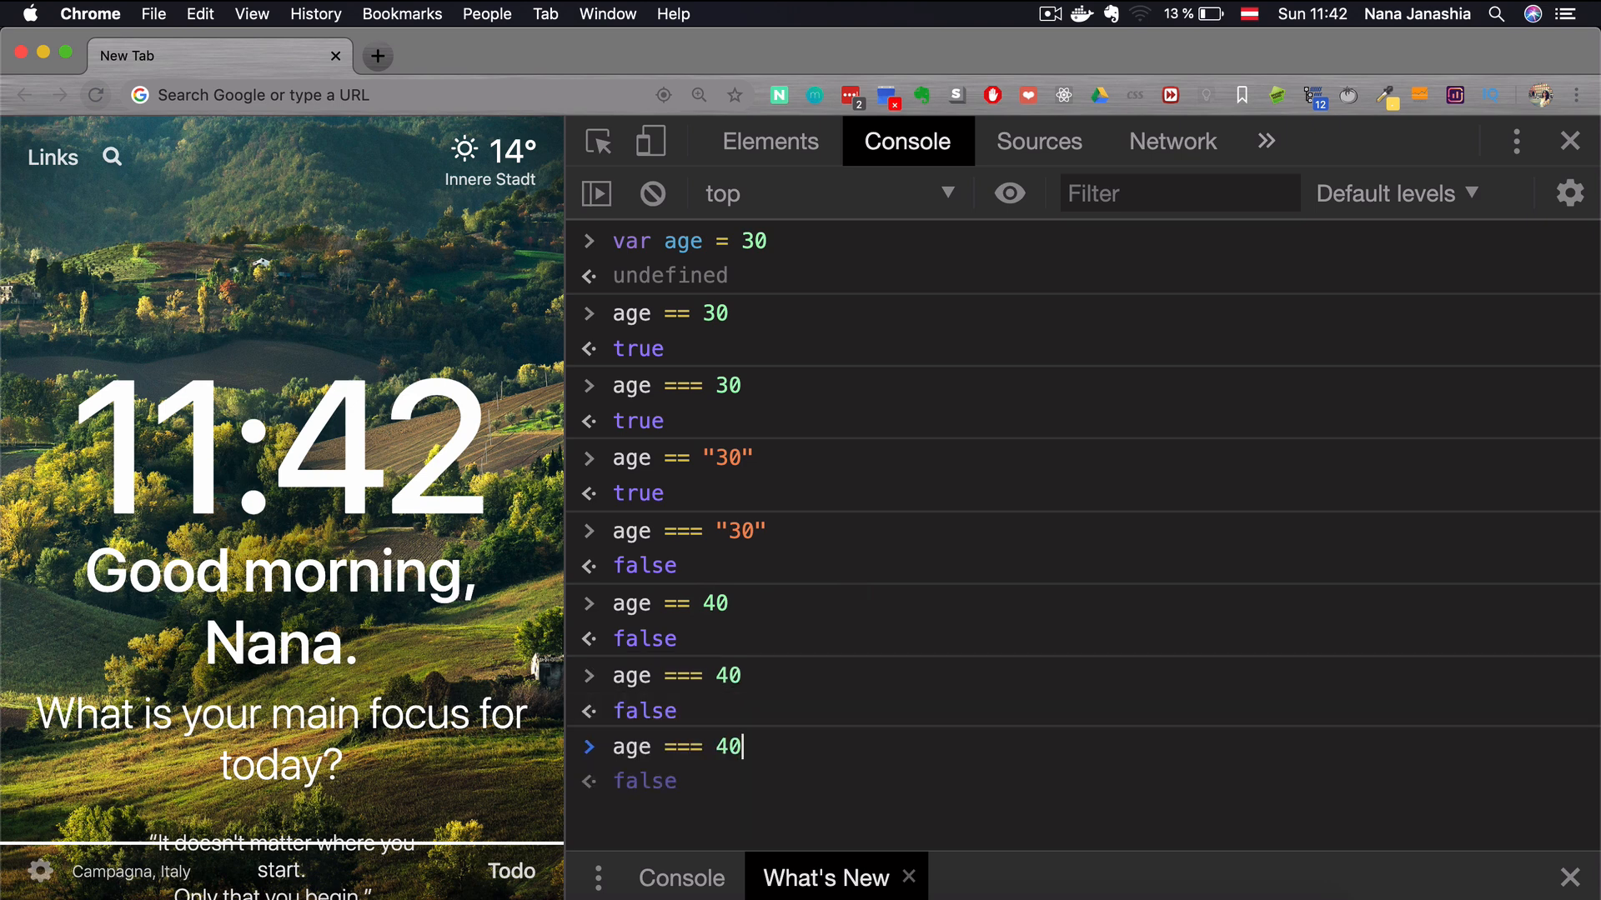
pyautogui.press('Return')
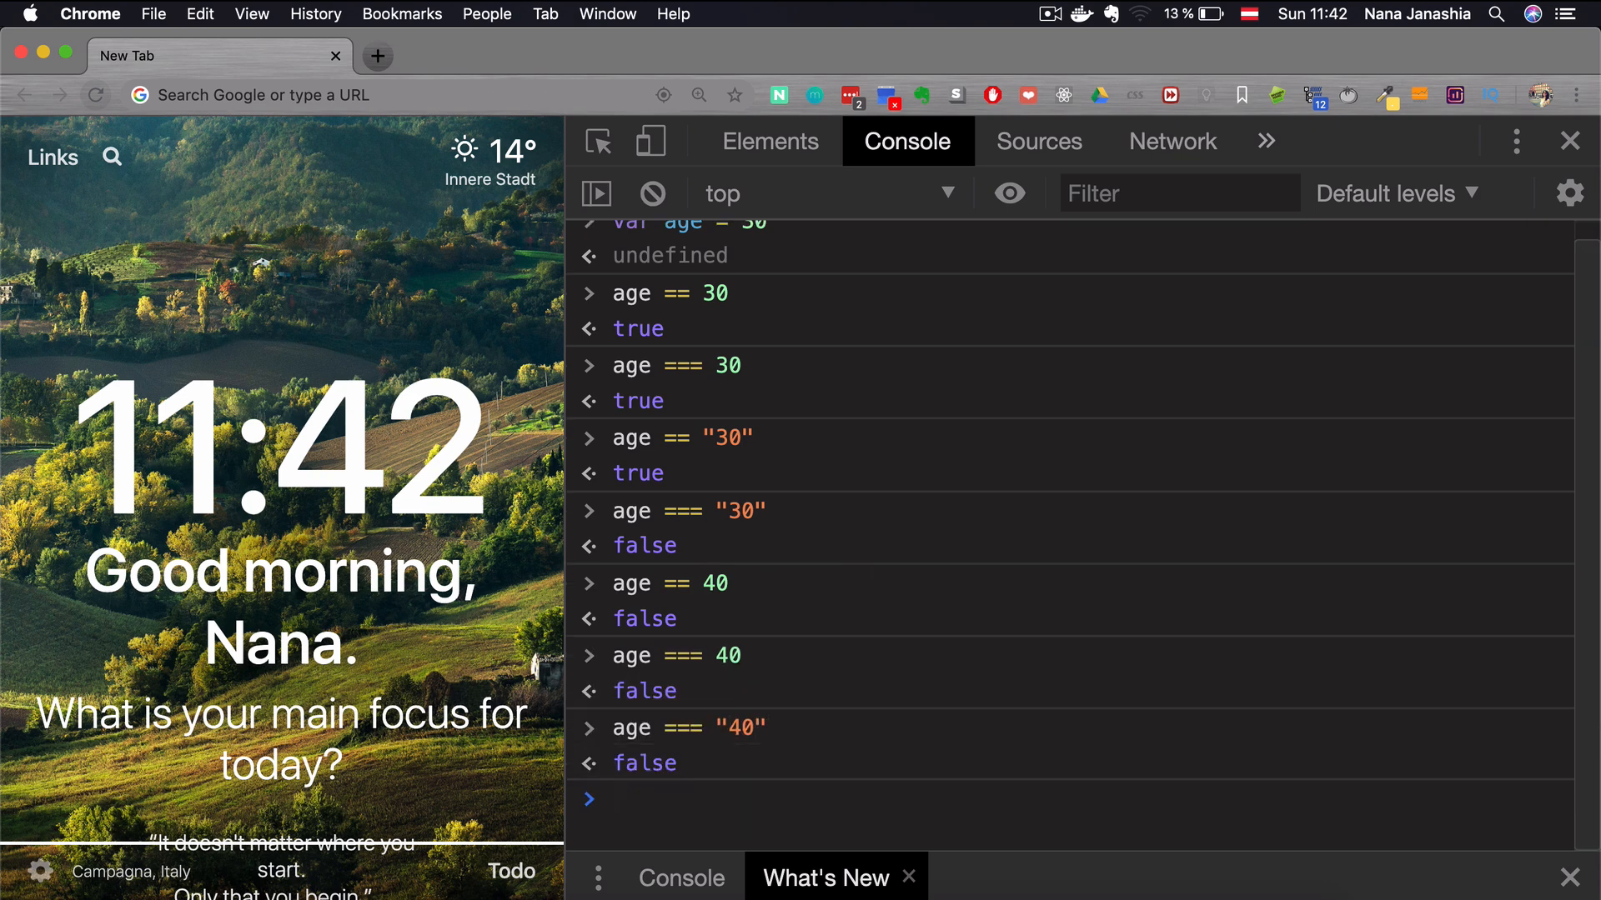
pyautogui.scroll(-3)
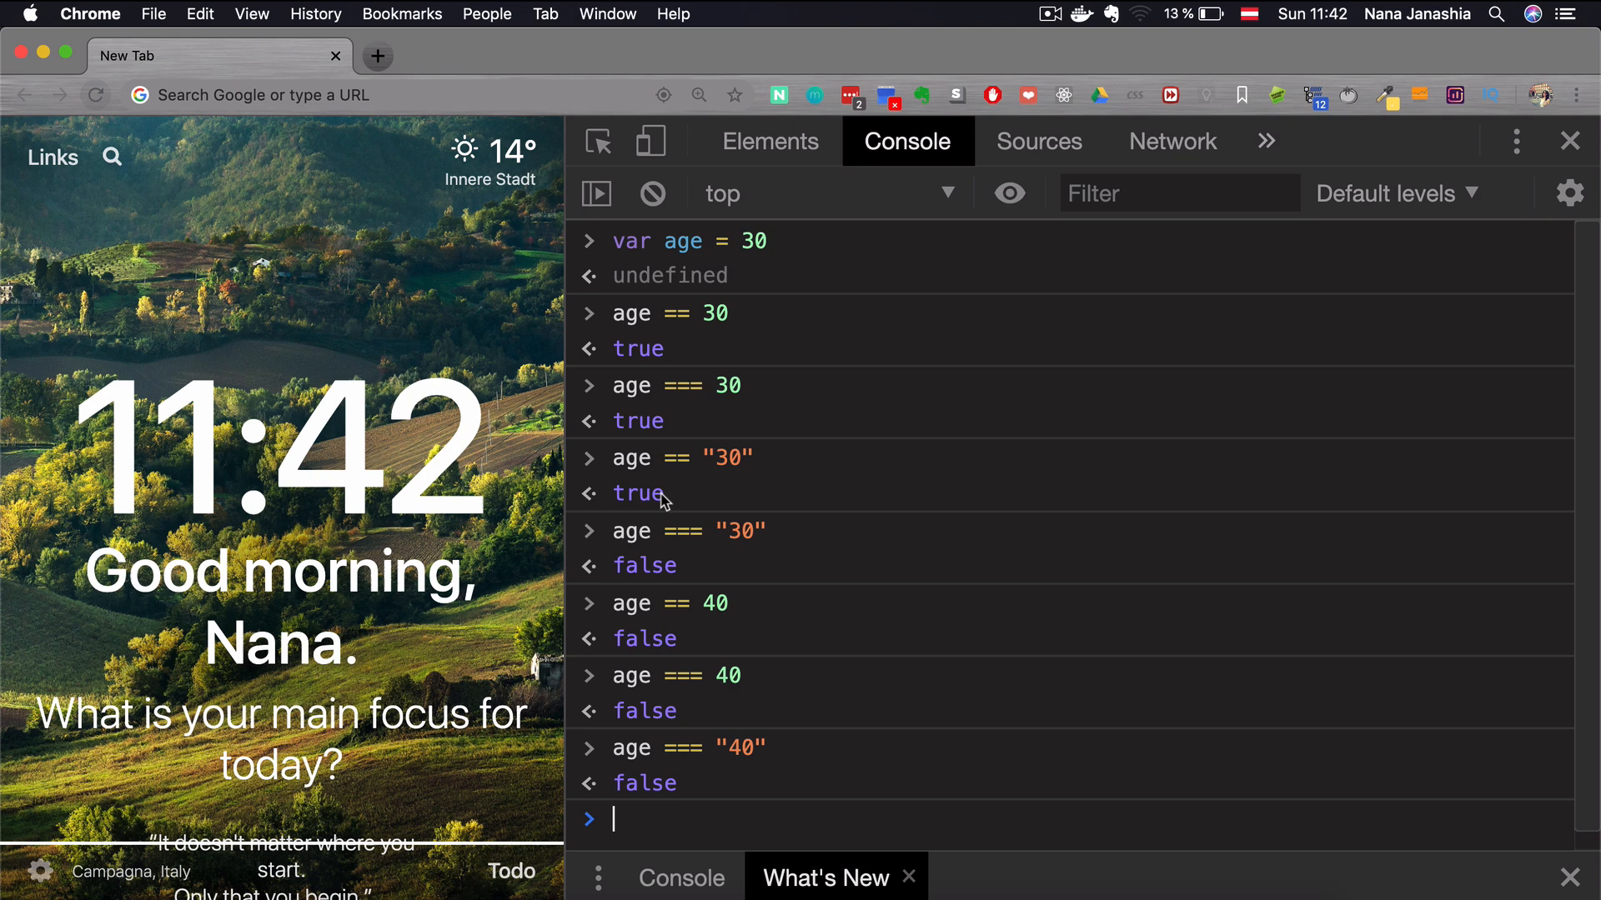
pyautogui.moveTo(681, 507)
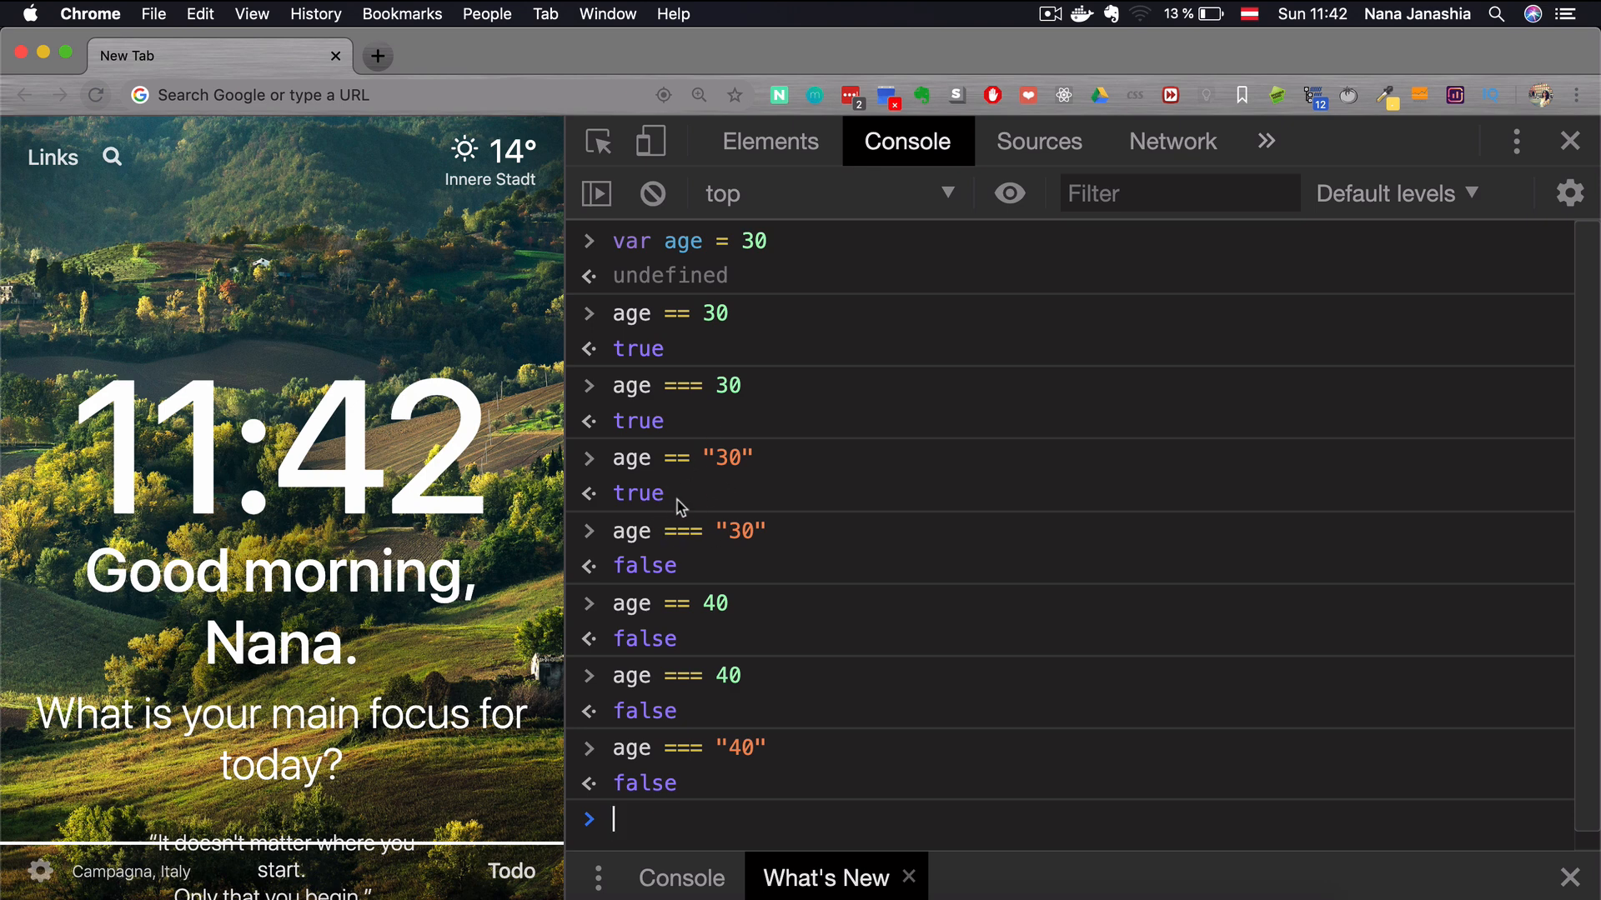
pyautogui.moveTo(676, 477)
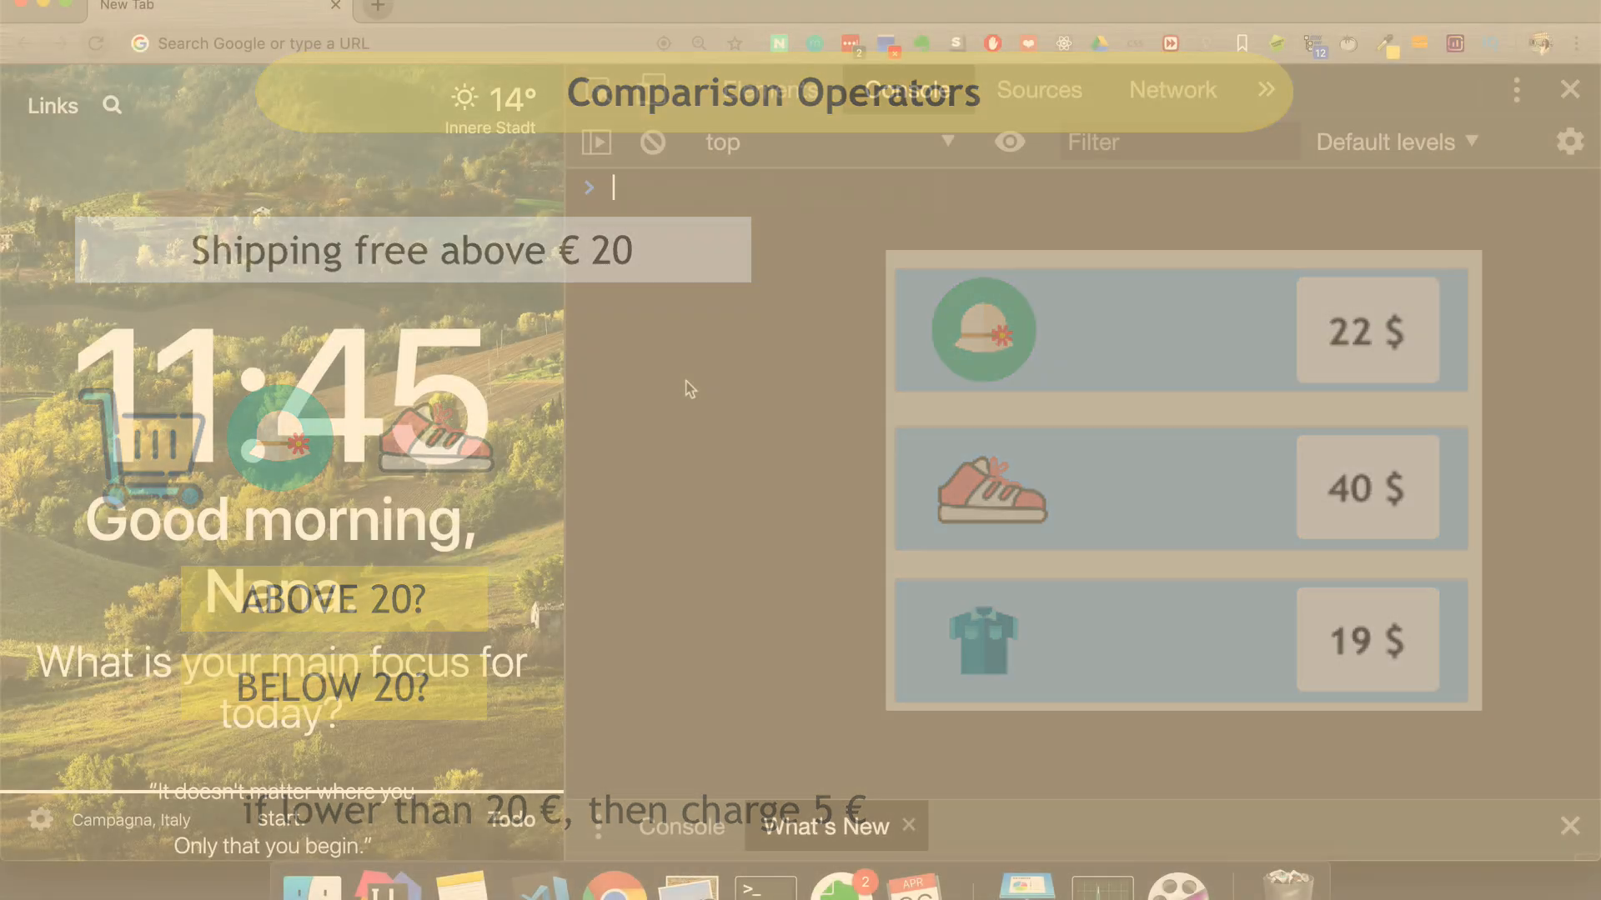
# Step: Declare var totalPrice = 19 and evaluate totalPrice > 20 as false
pyautogui.write('var')
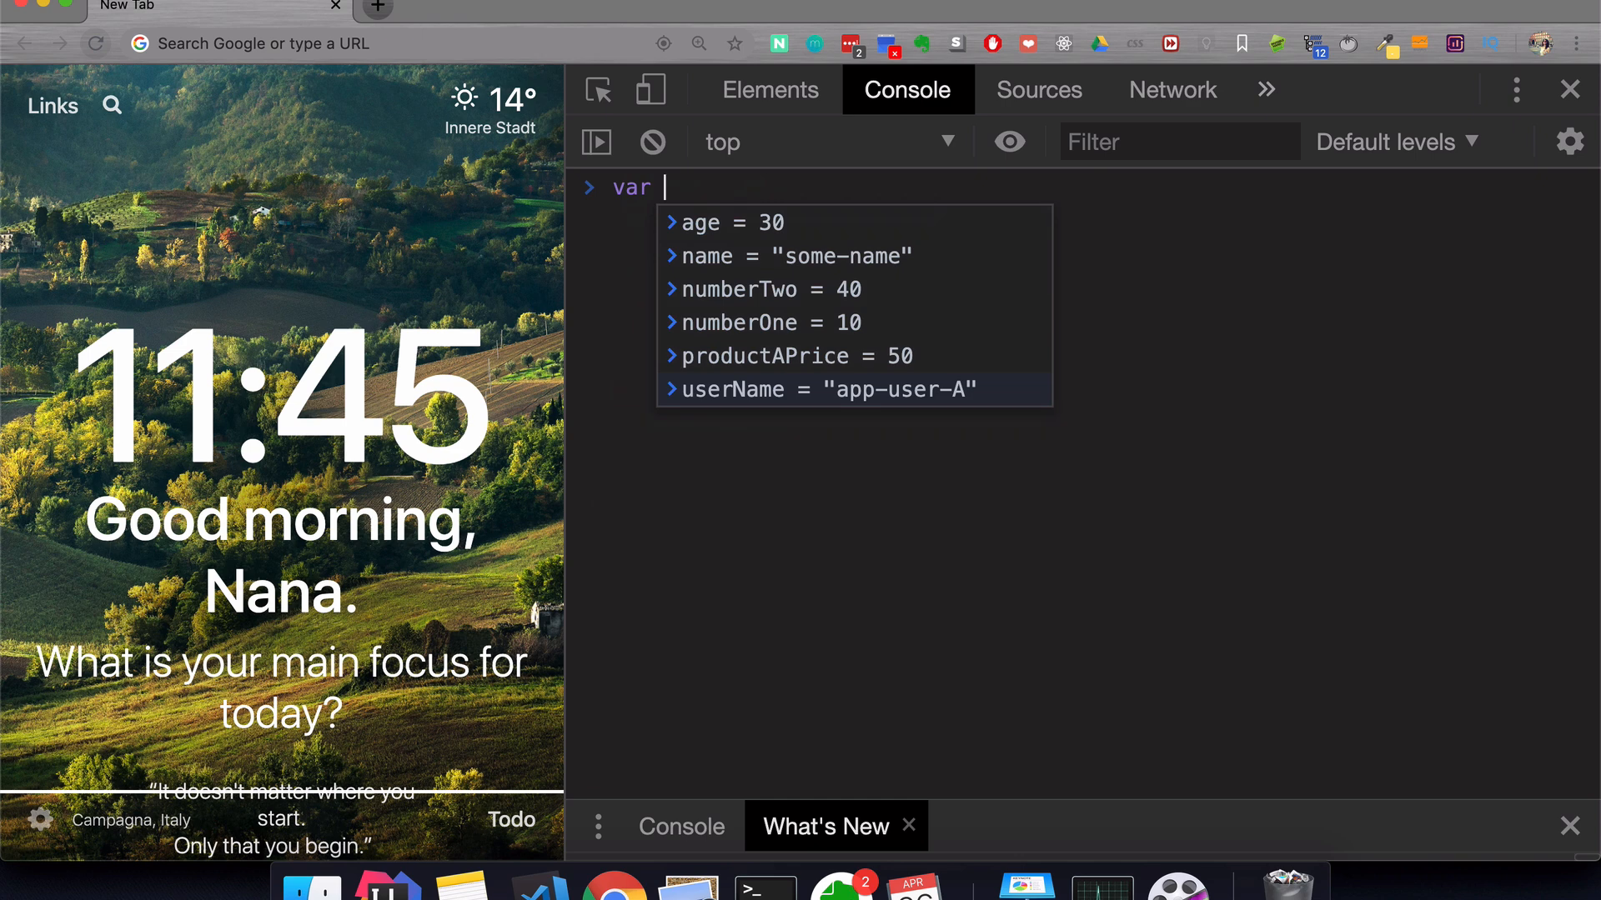
pyautogui.write('totalPri')
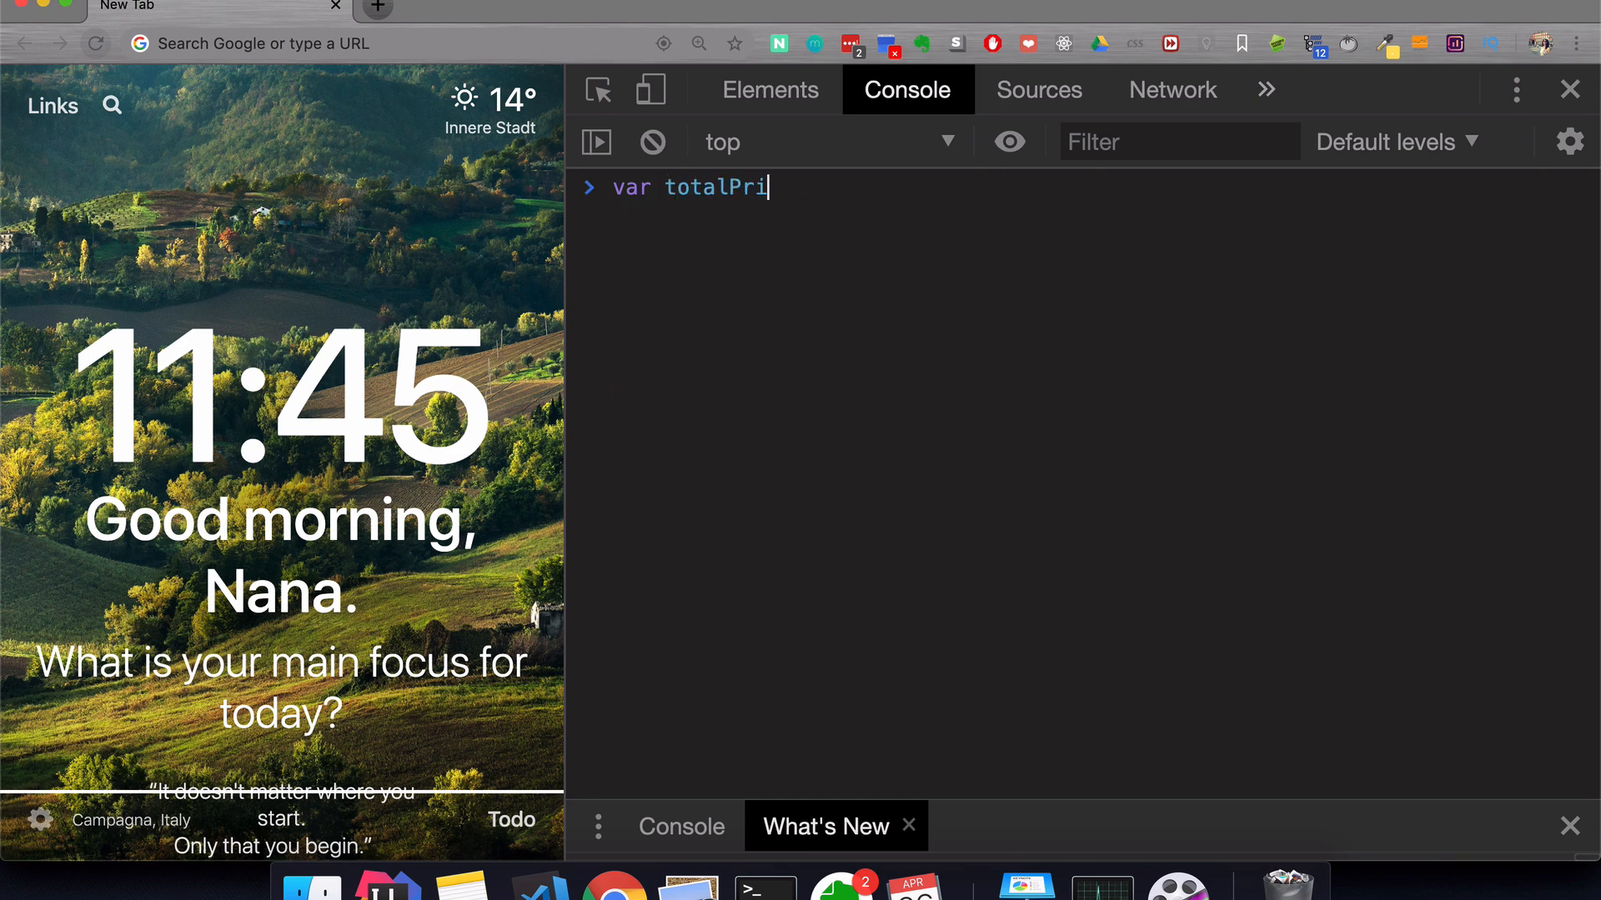
pyautogui.write('ce = 1')
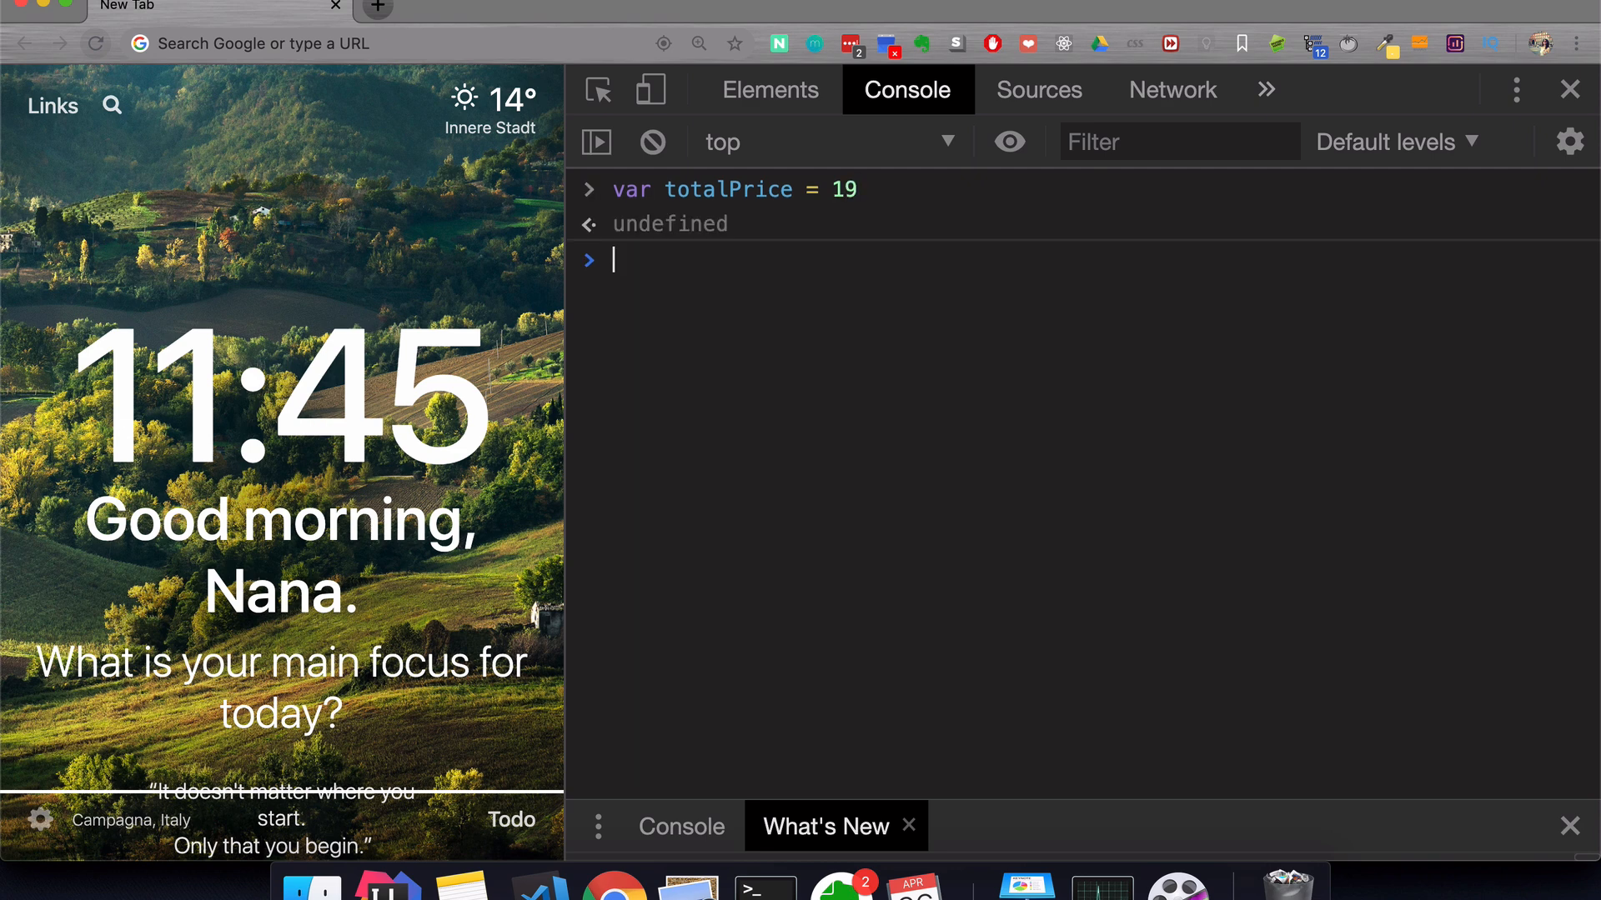
pyautogui.write('totalPrice')
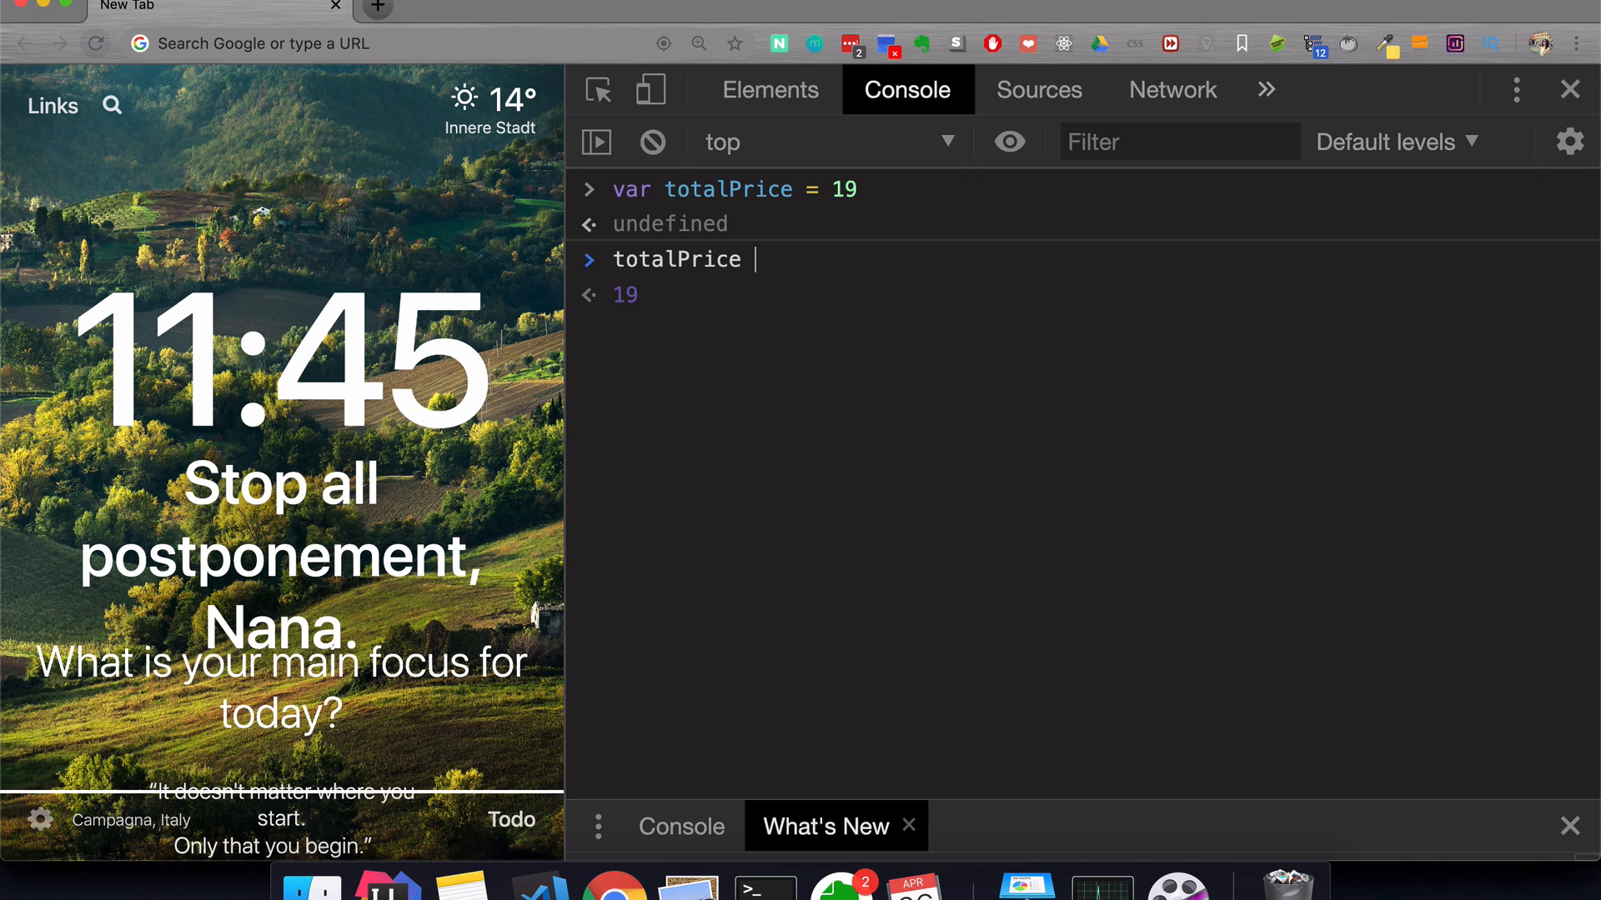
pyautogui.write('> 20')
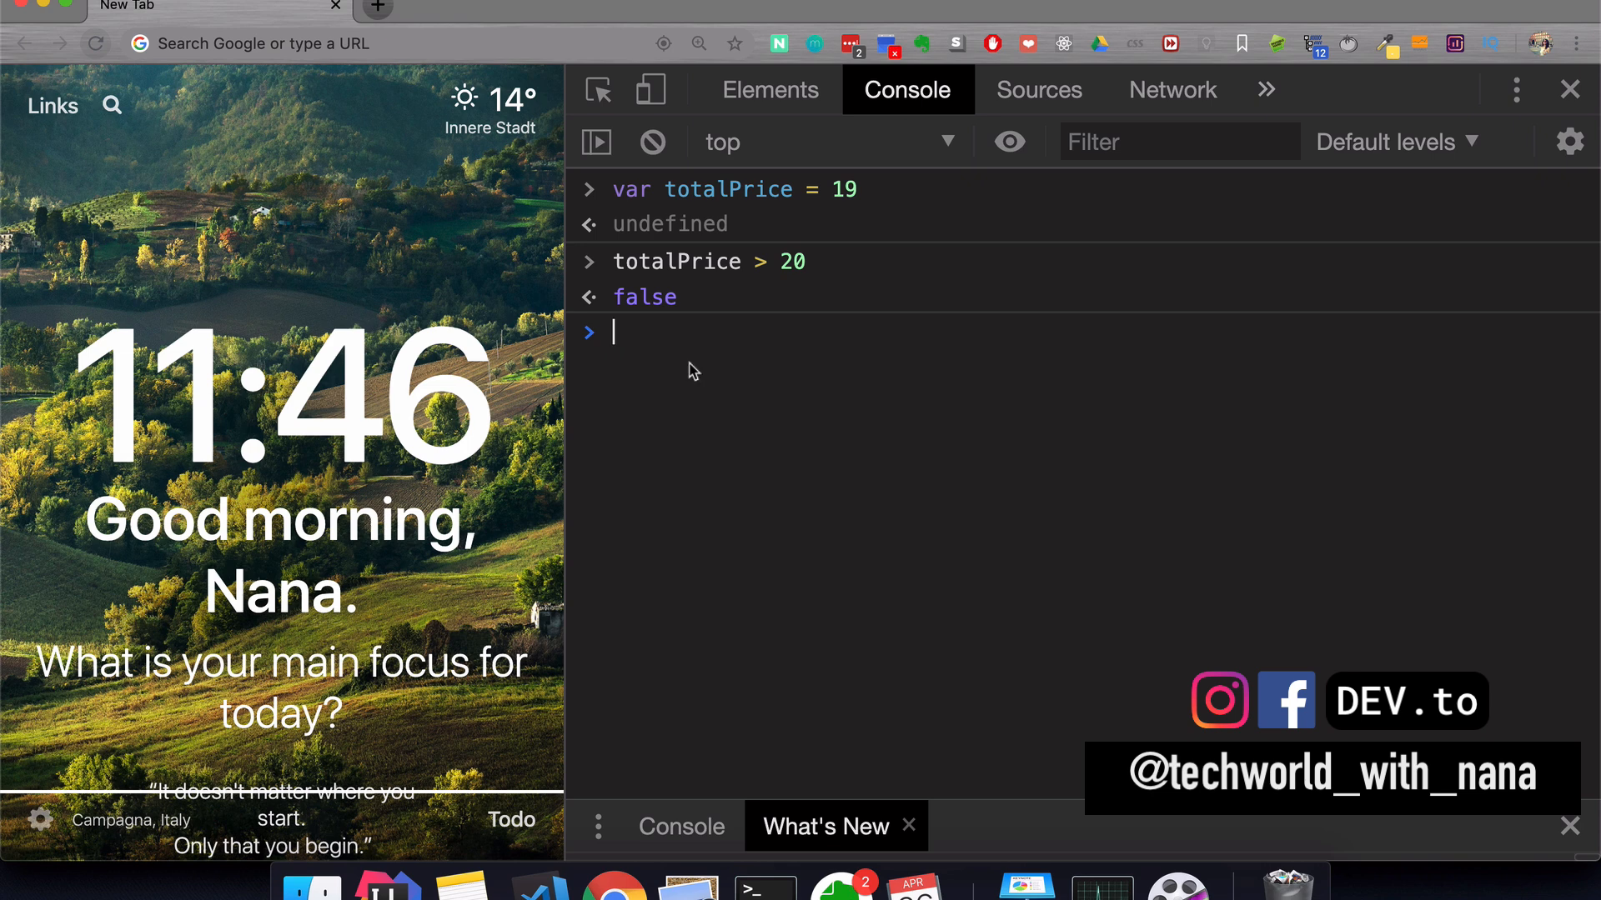
# Step: Evaluate totalPrice < 20 and get true back
pyautogui.write('to')
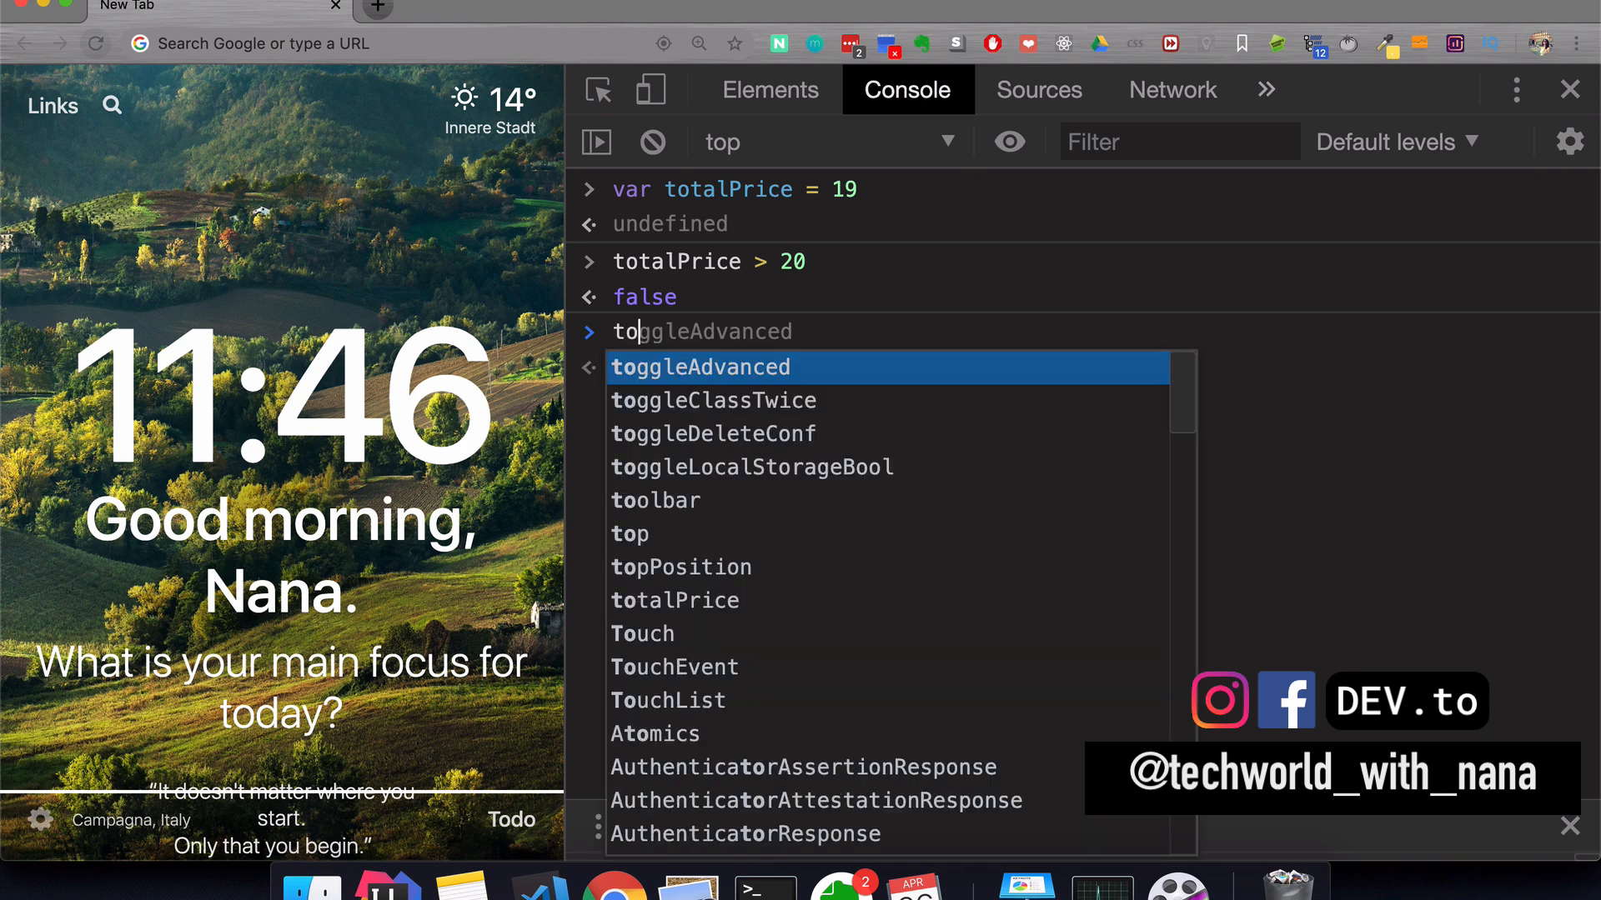
pyautogui.write('totalPrice < 20')
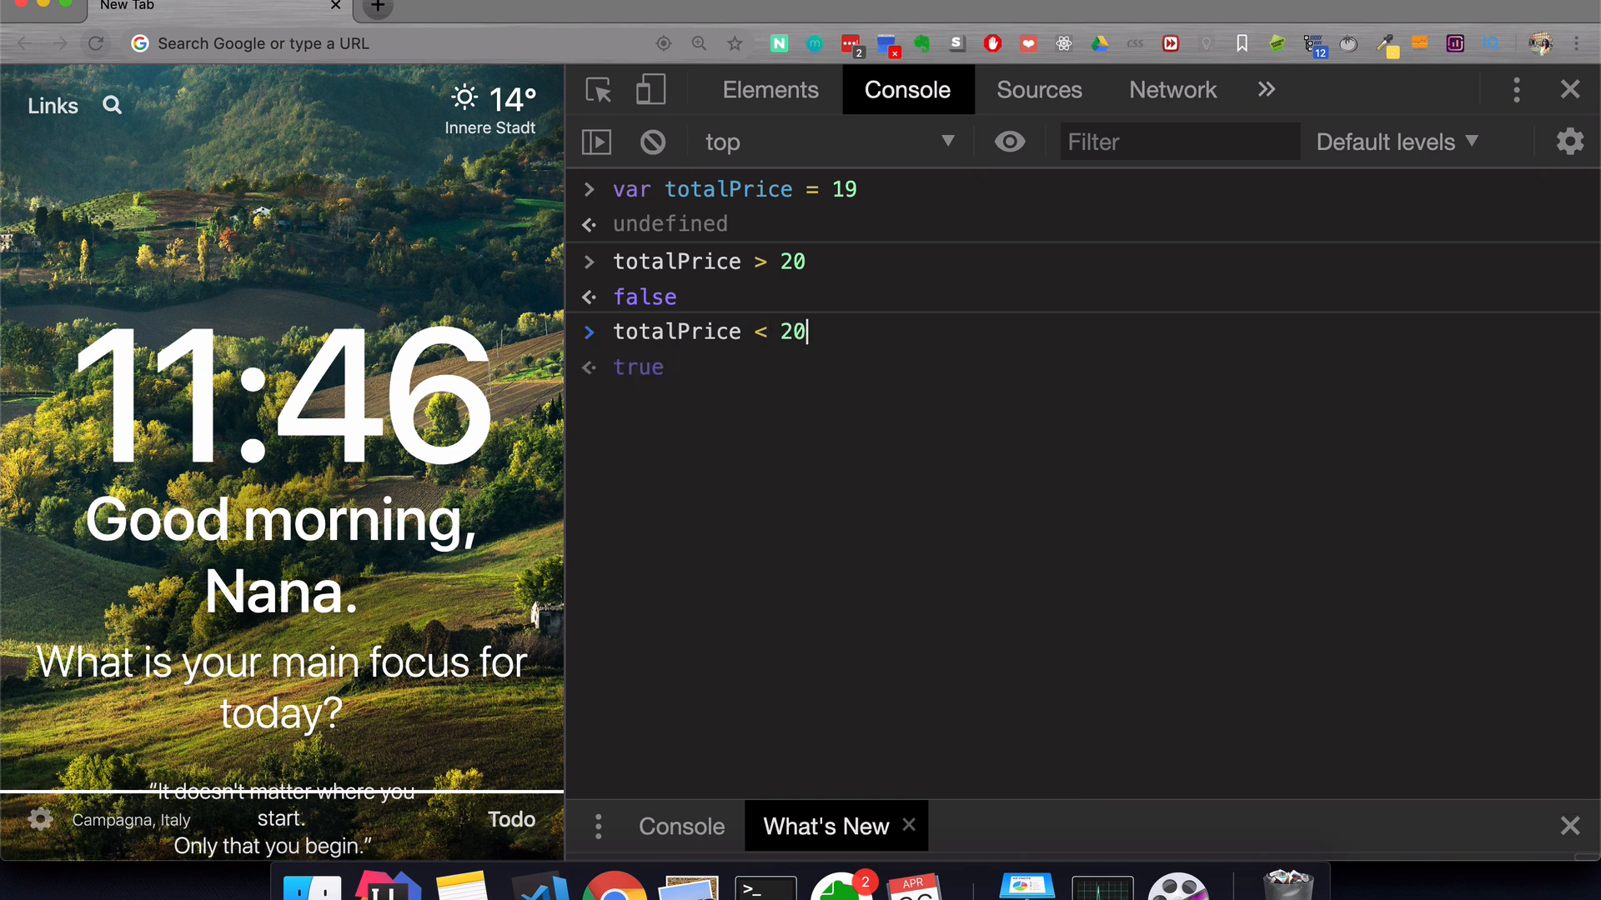
pyautogui.press('Return')
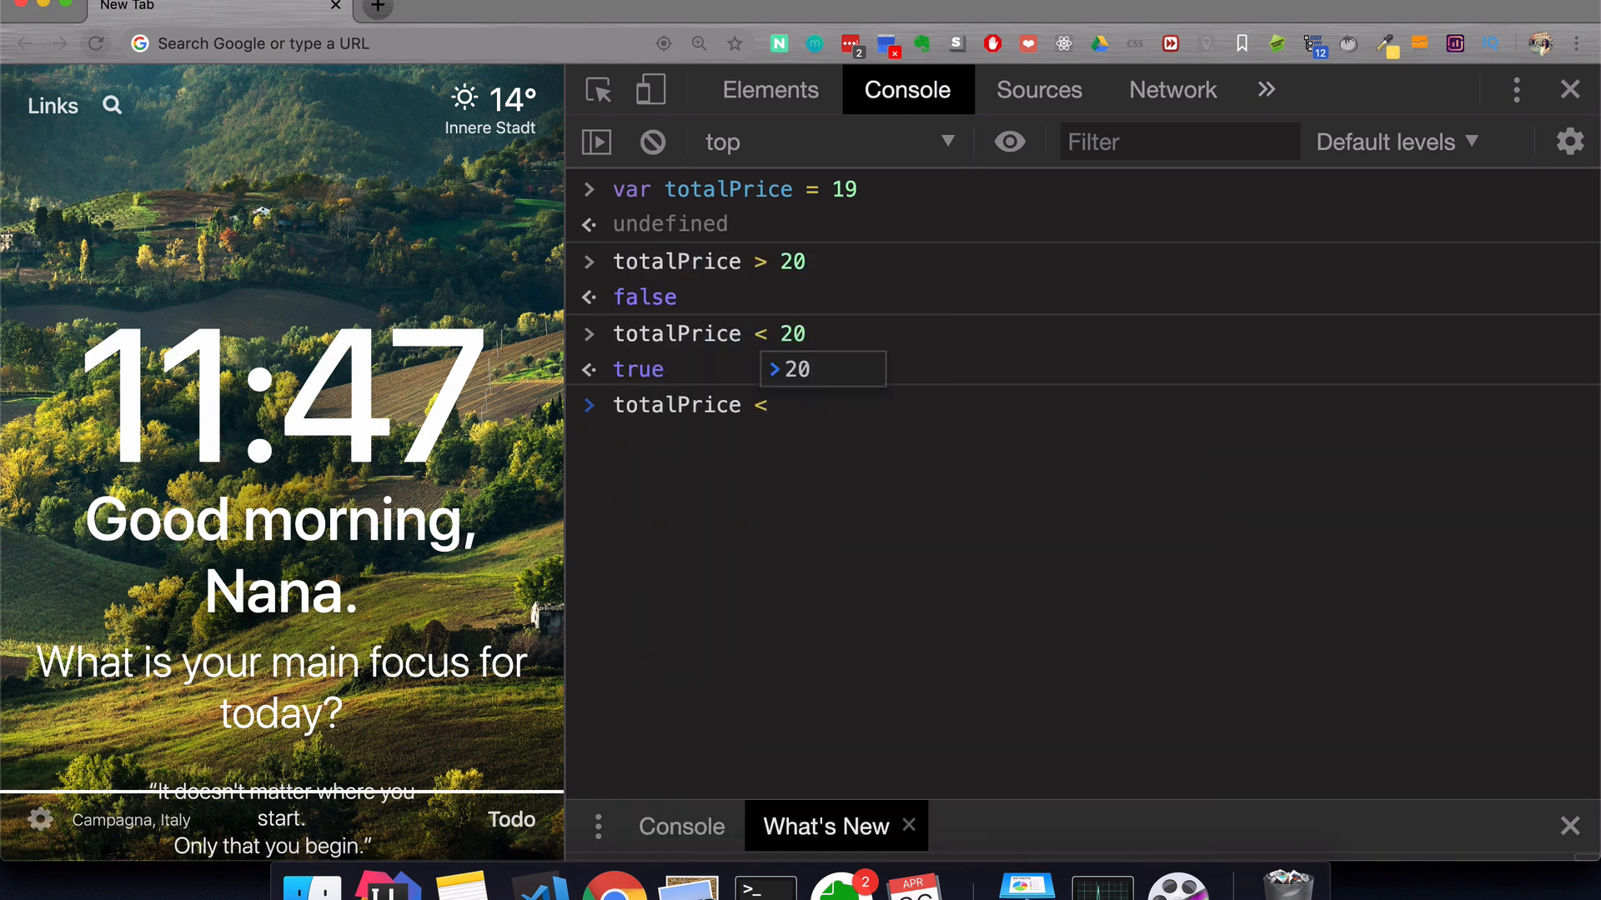
# Step: Reassign totalPrice = 20 before retesting totalPrice <= 20
pyautogui.write('= 20')
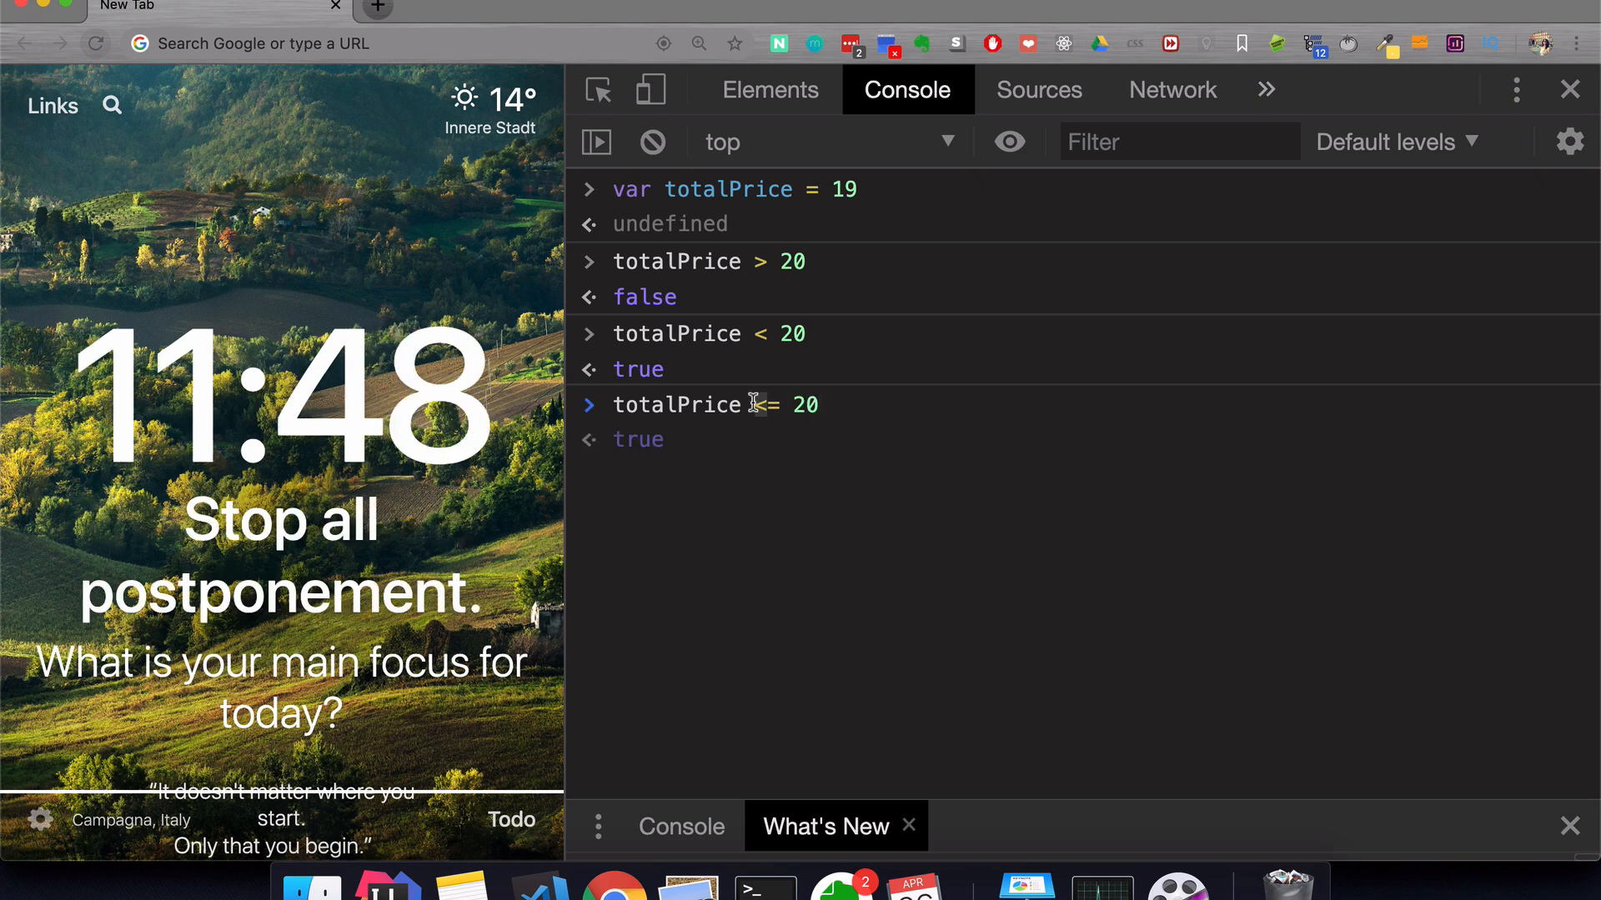
pyautogui.moveTo(771, 405)
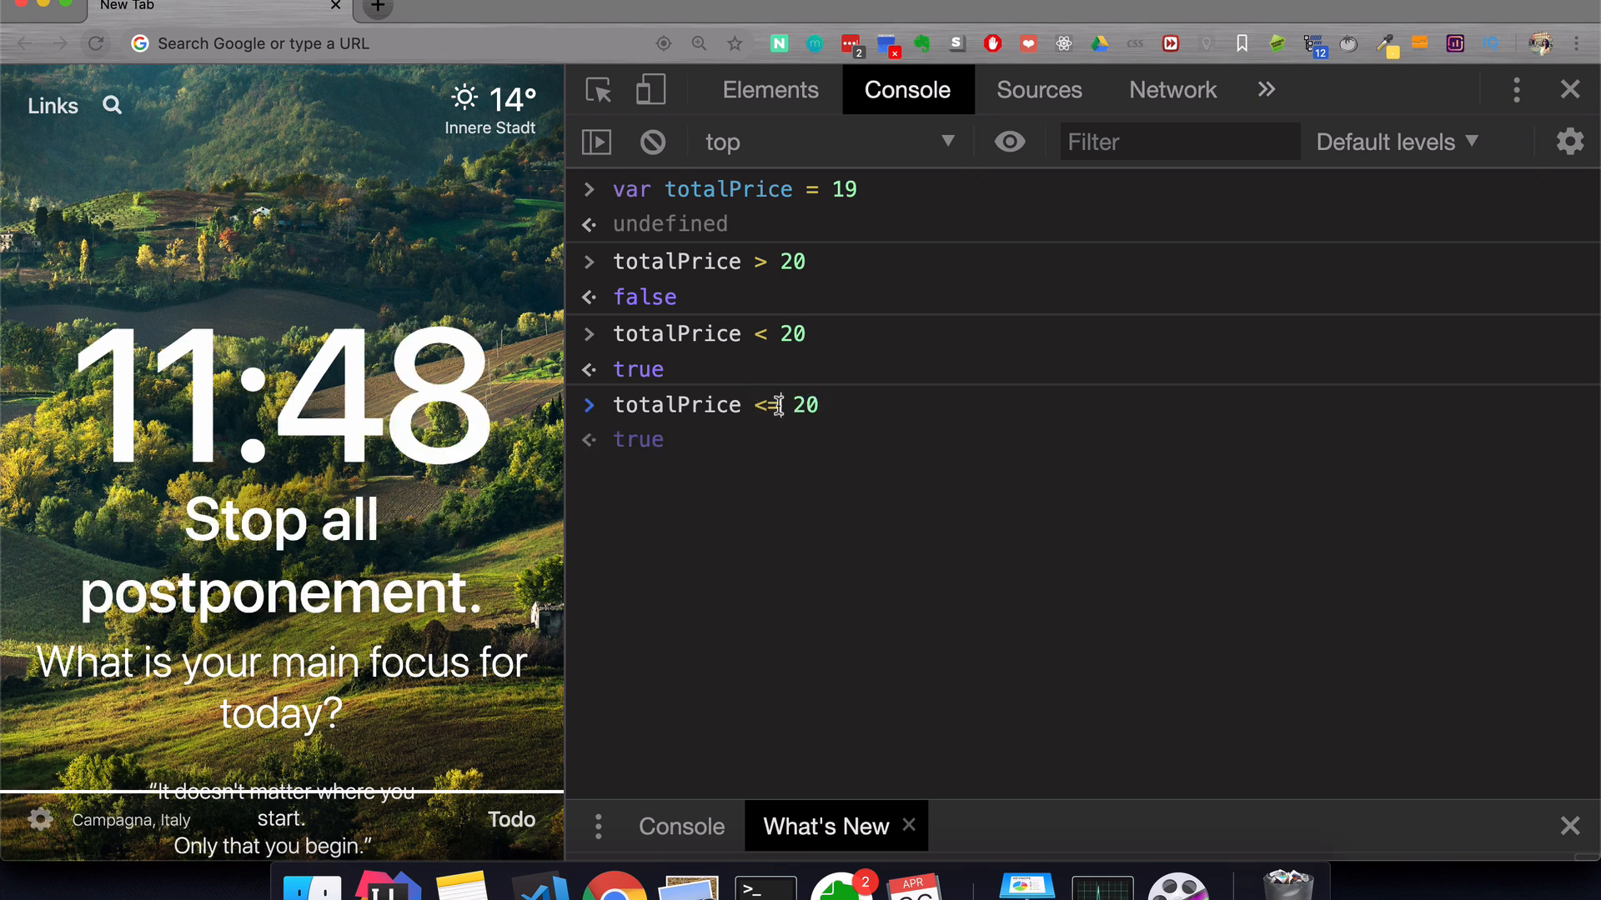
pyautogui.moveTo(628, 449)
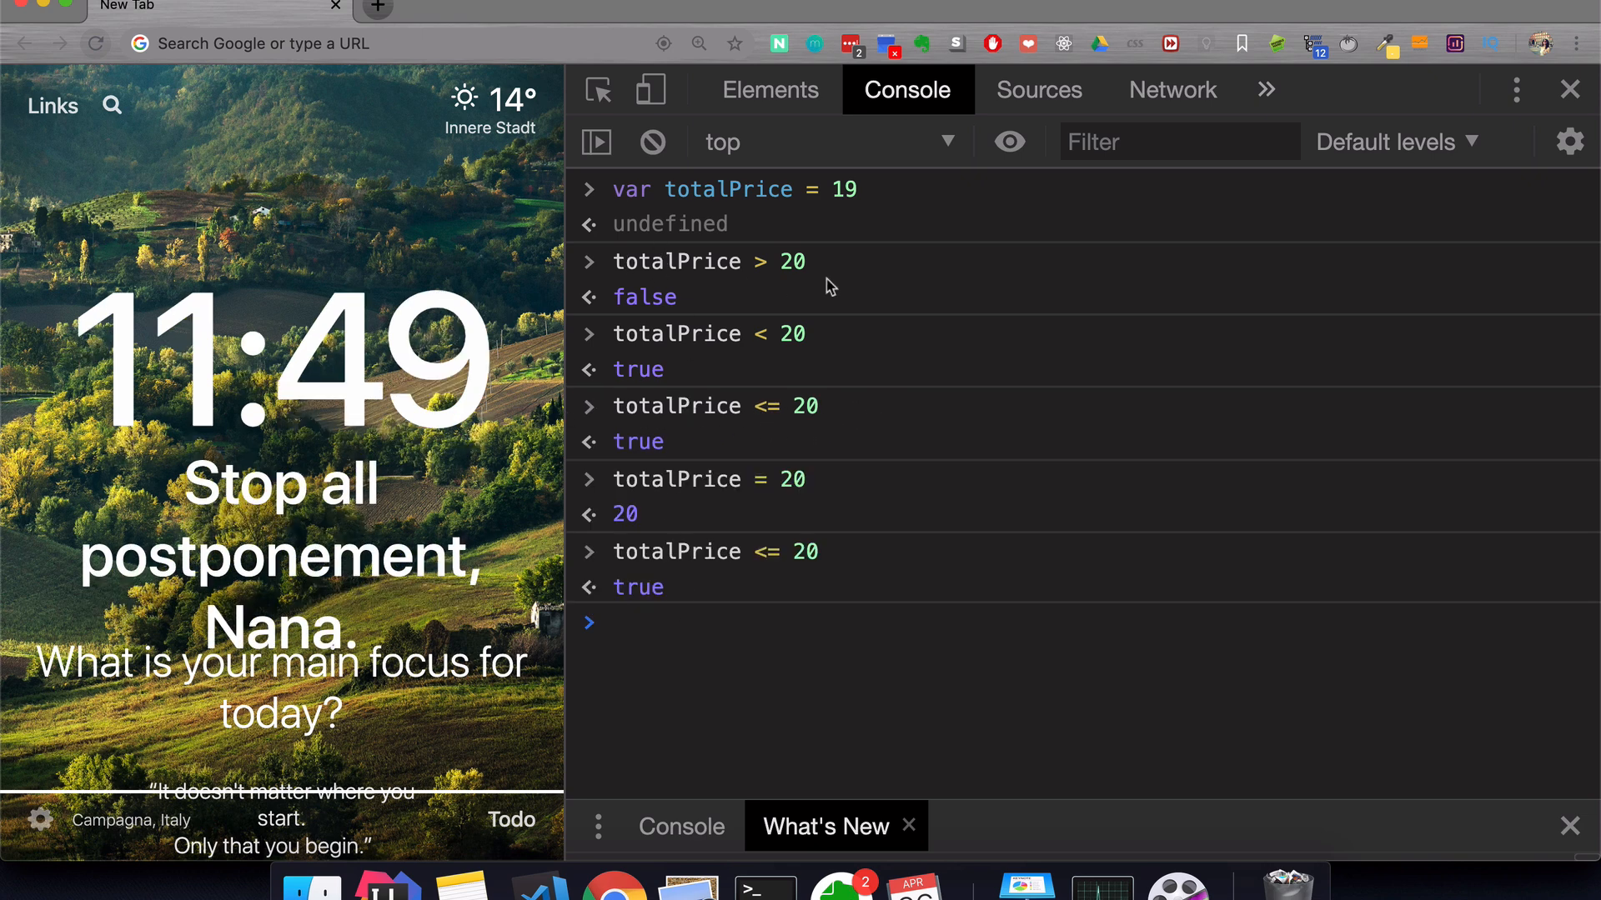
pyautogui.click(907, 827)
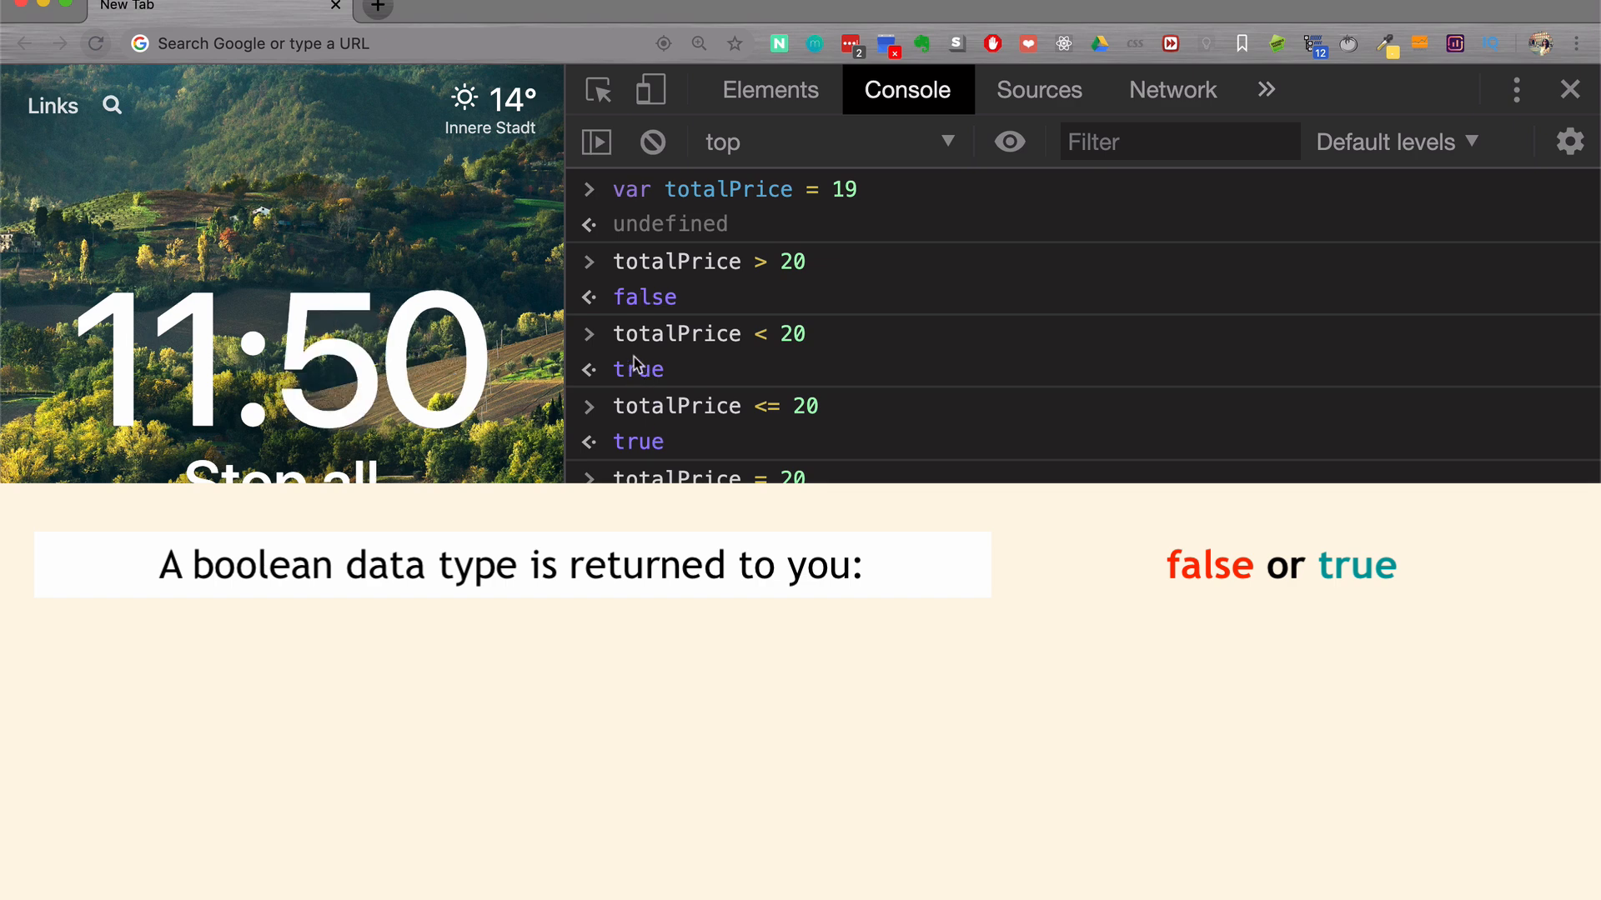
pyautogui.moveTo(663, 347)
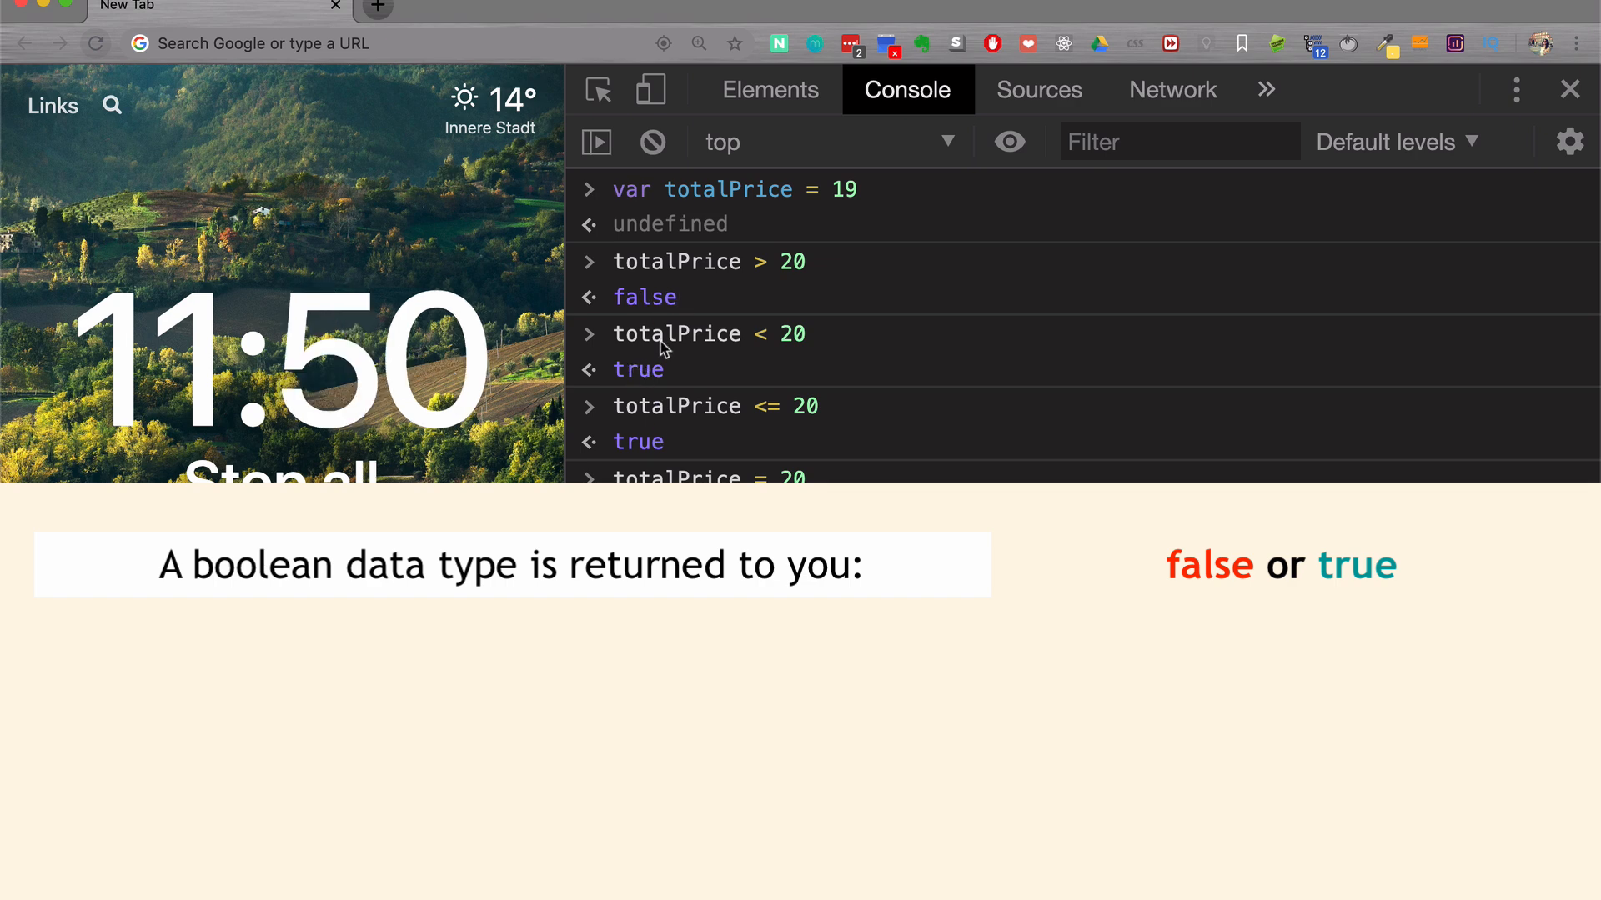
pyautogui.moveTo(616, 337)
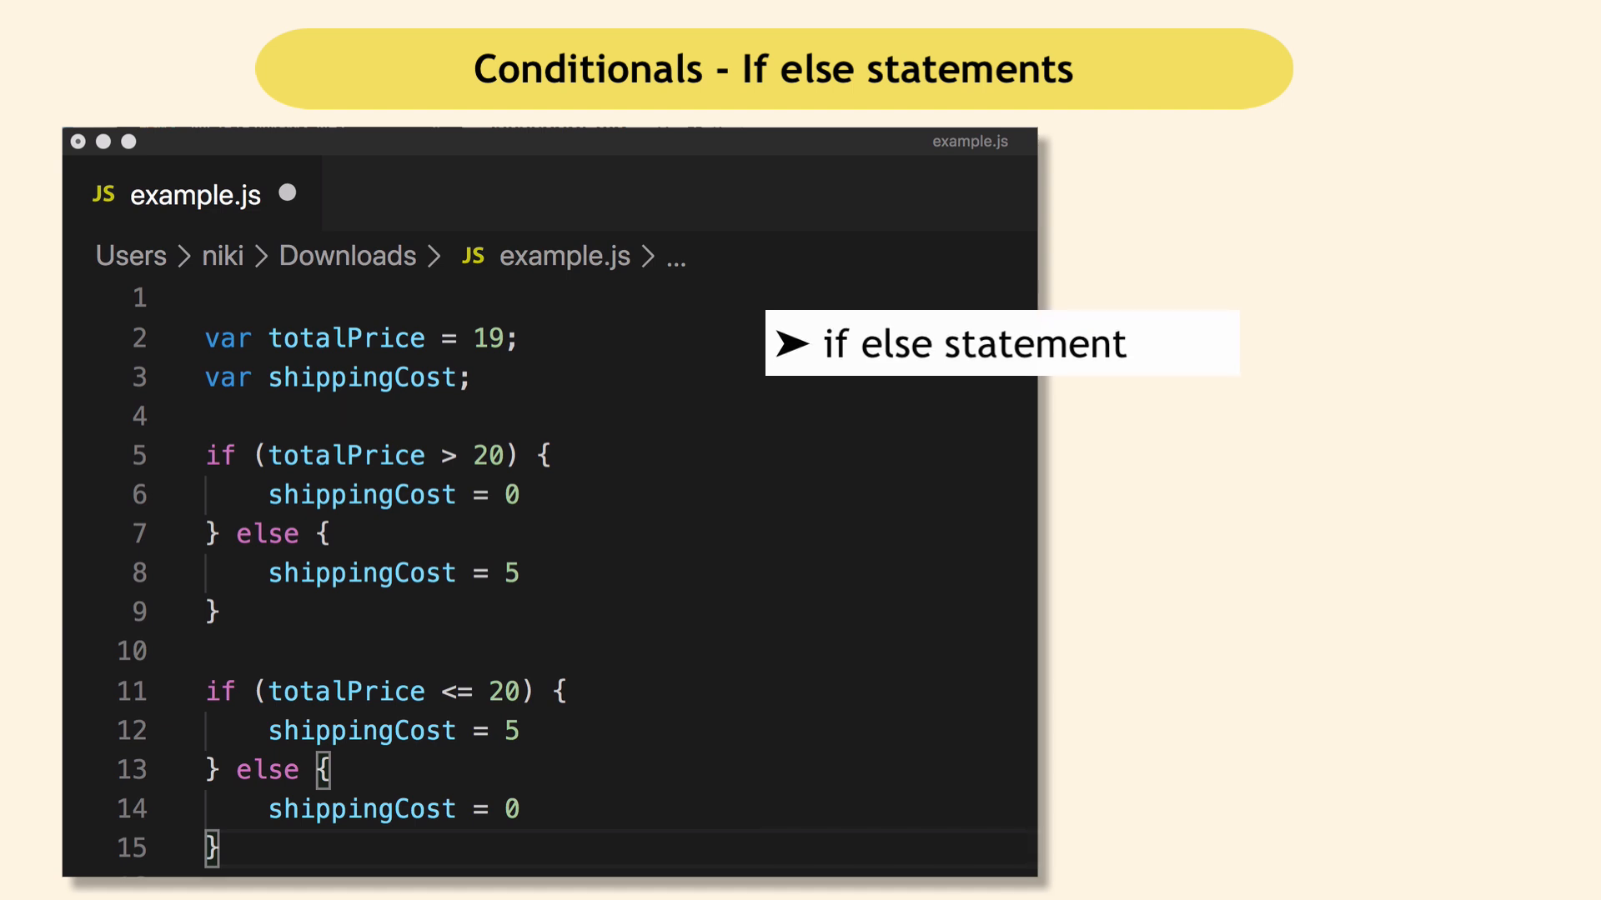
# Step: Move the cursor right while writing the shippingCost if-else blocks in example.js
pyautogui.press('Right')
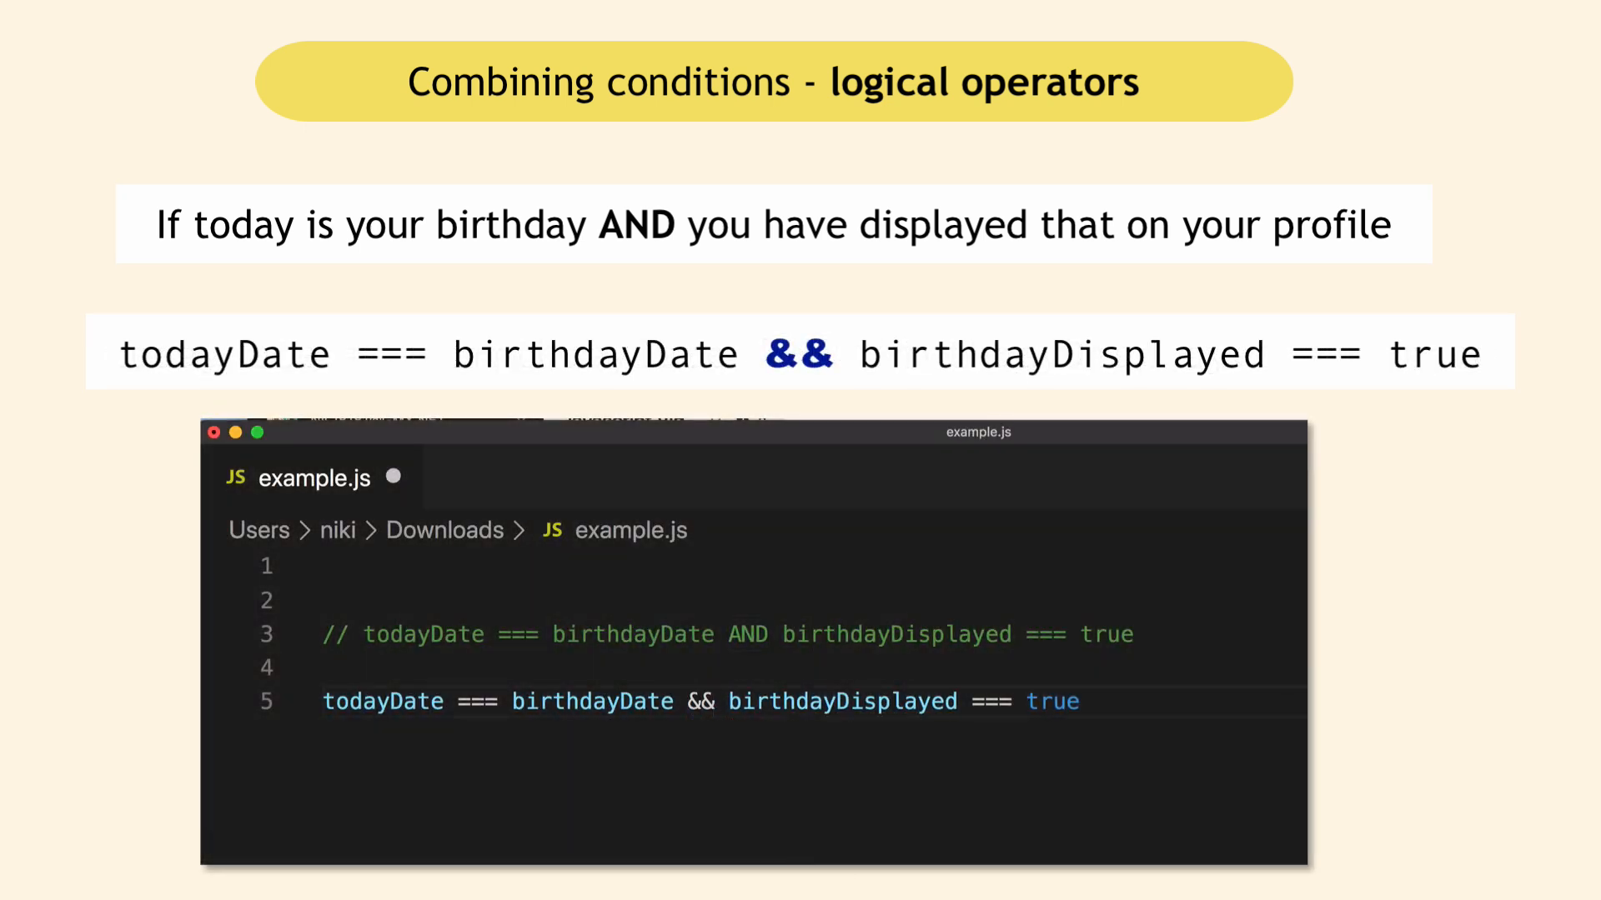
# Step: Add a // show notification comment inside the && if statement body
pyautogui.click(337, 701)
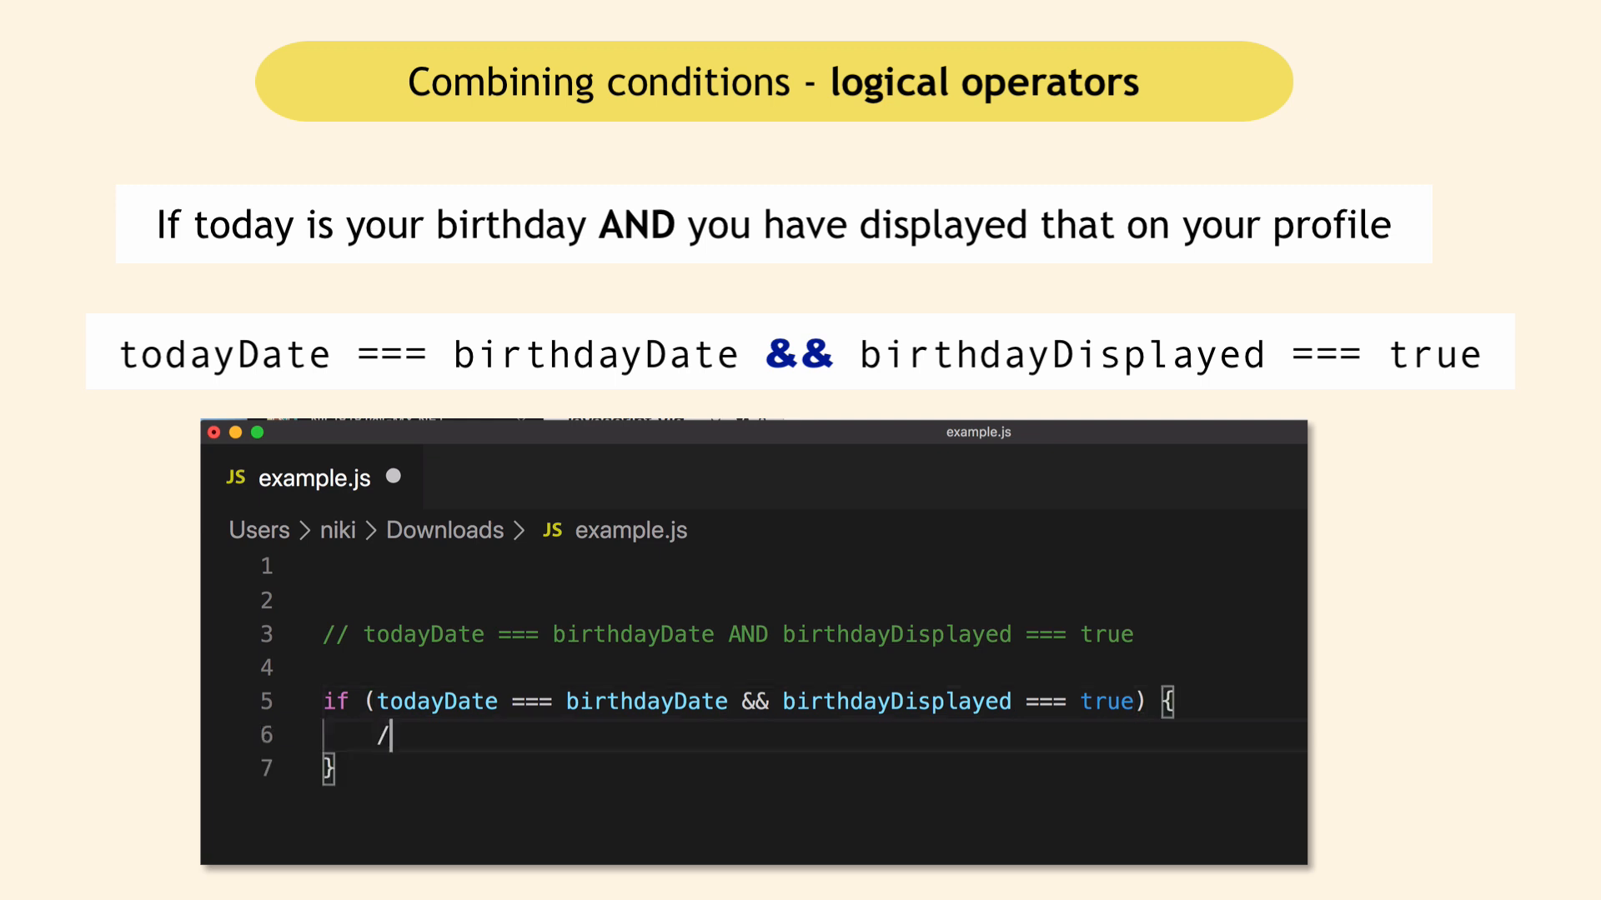
pyautogui.write('/ show notification')
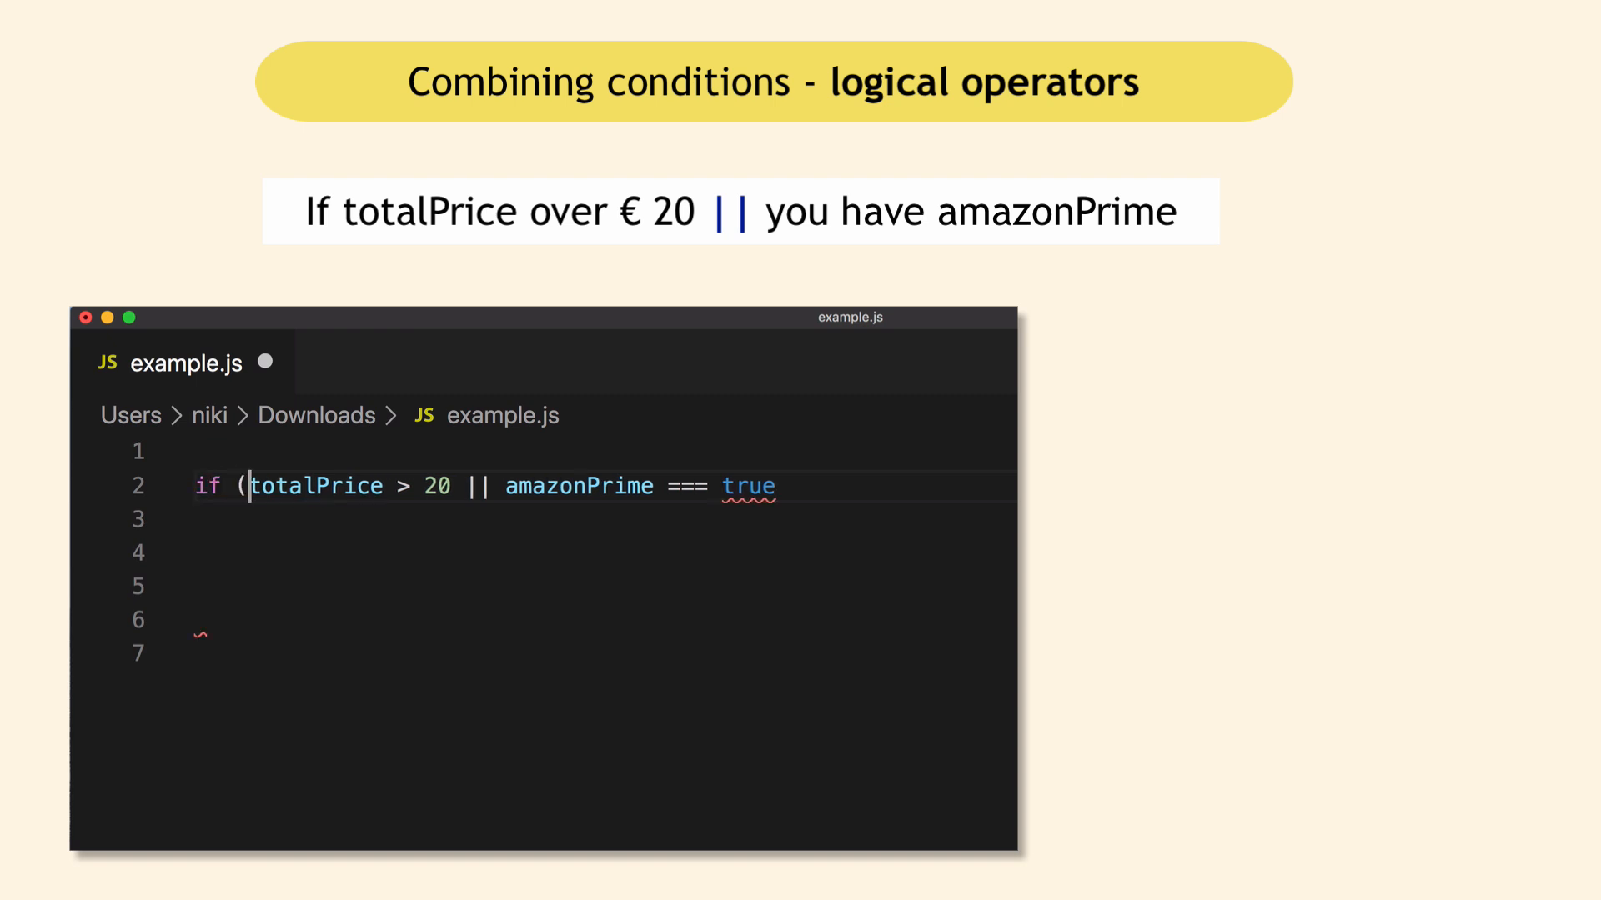
# Step: Close the || condition with ) { and add a // give free shipping comment inside
pyautogui.write(') {')
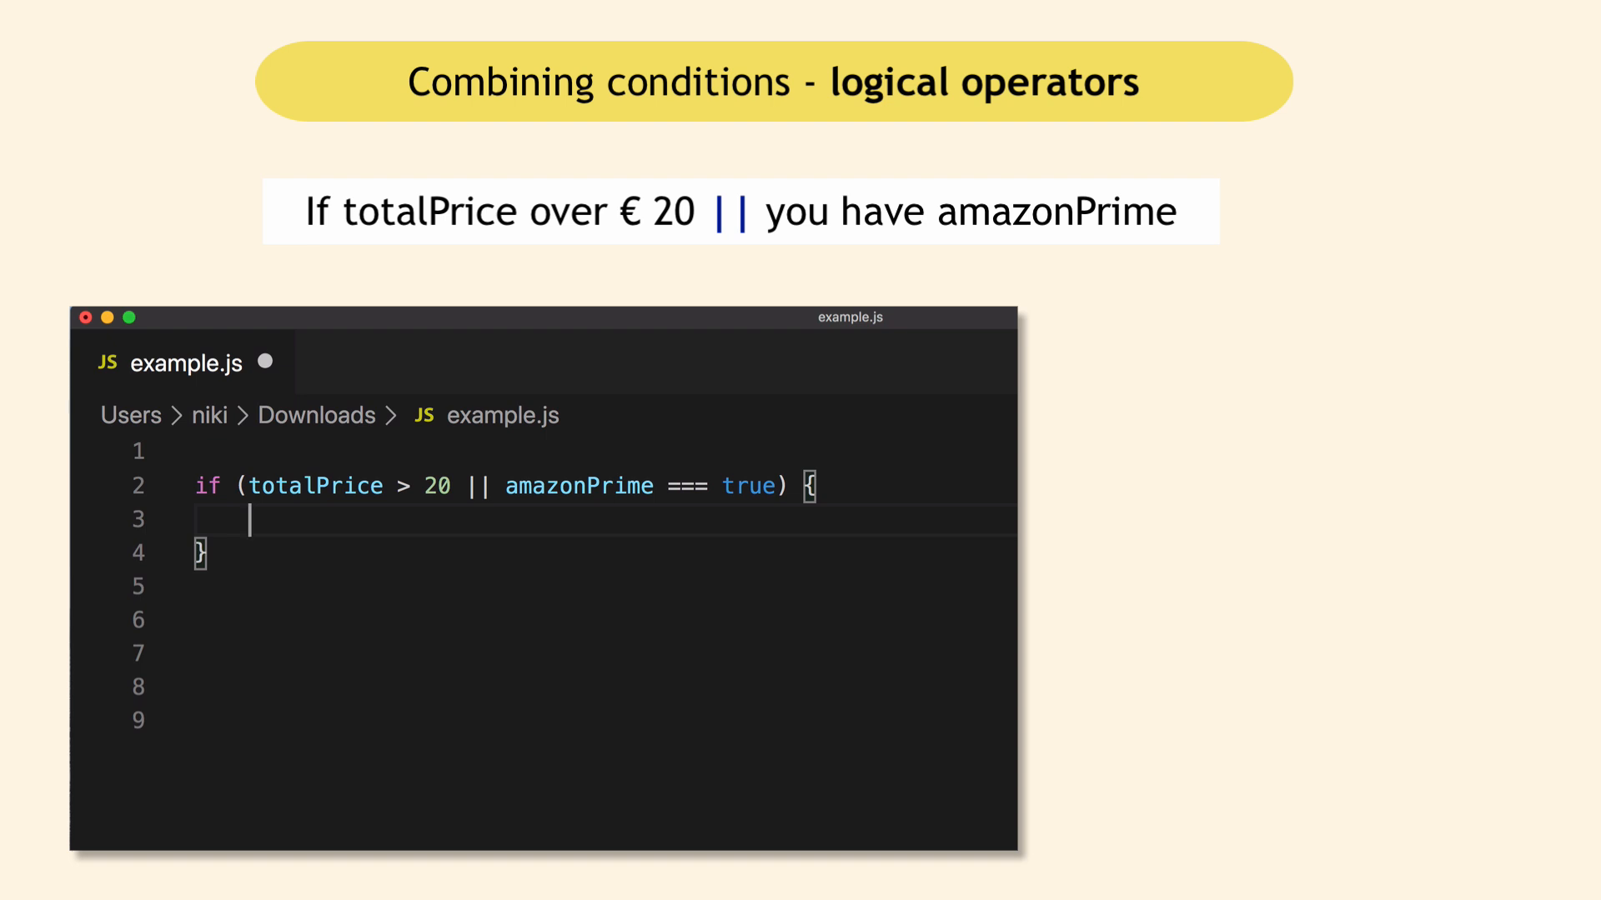
pyautogui.write('//')
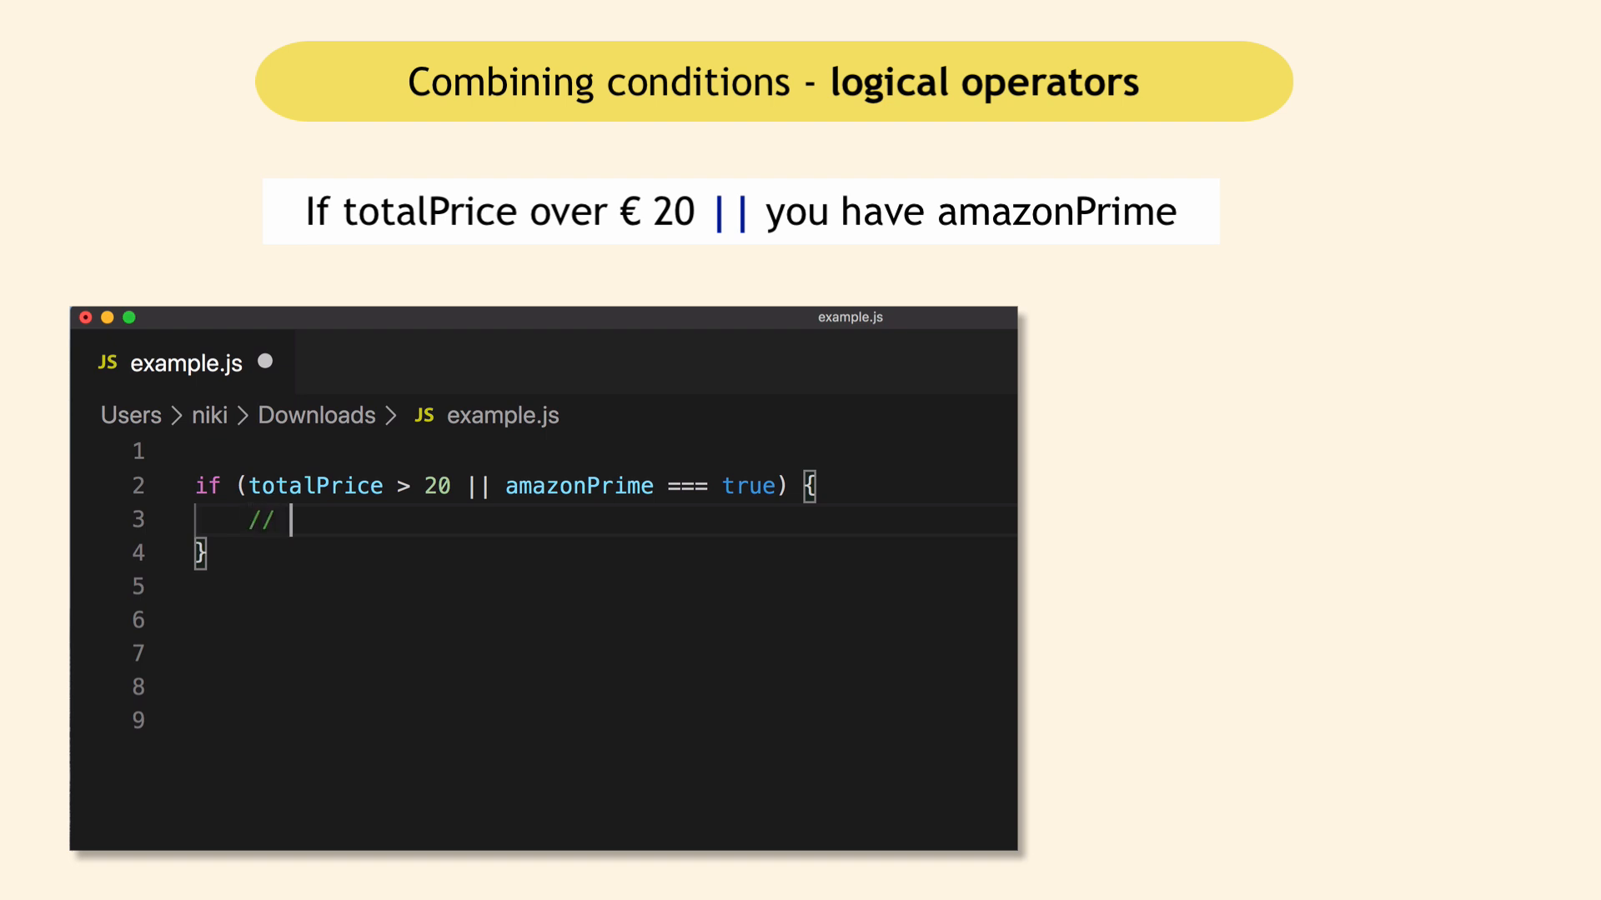
pyautogui.write('give free ship')
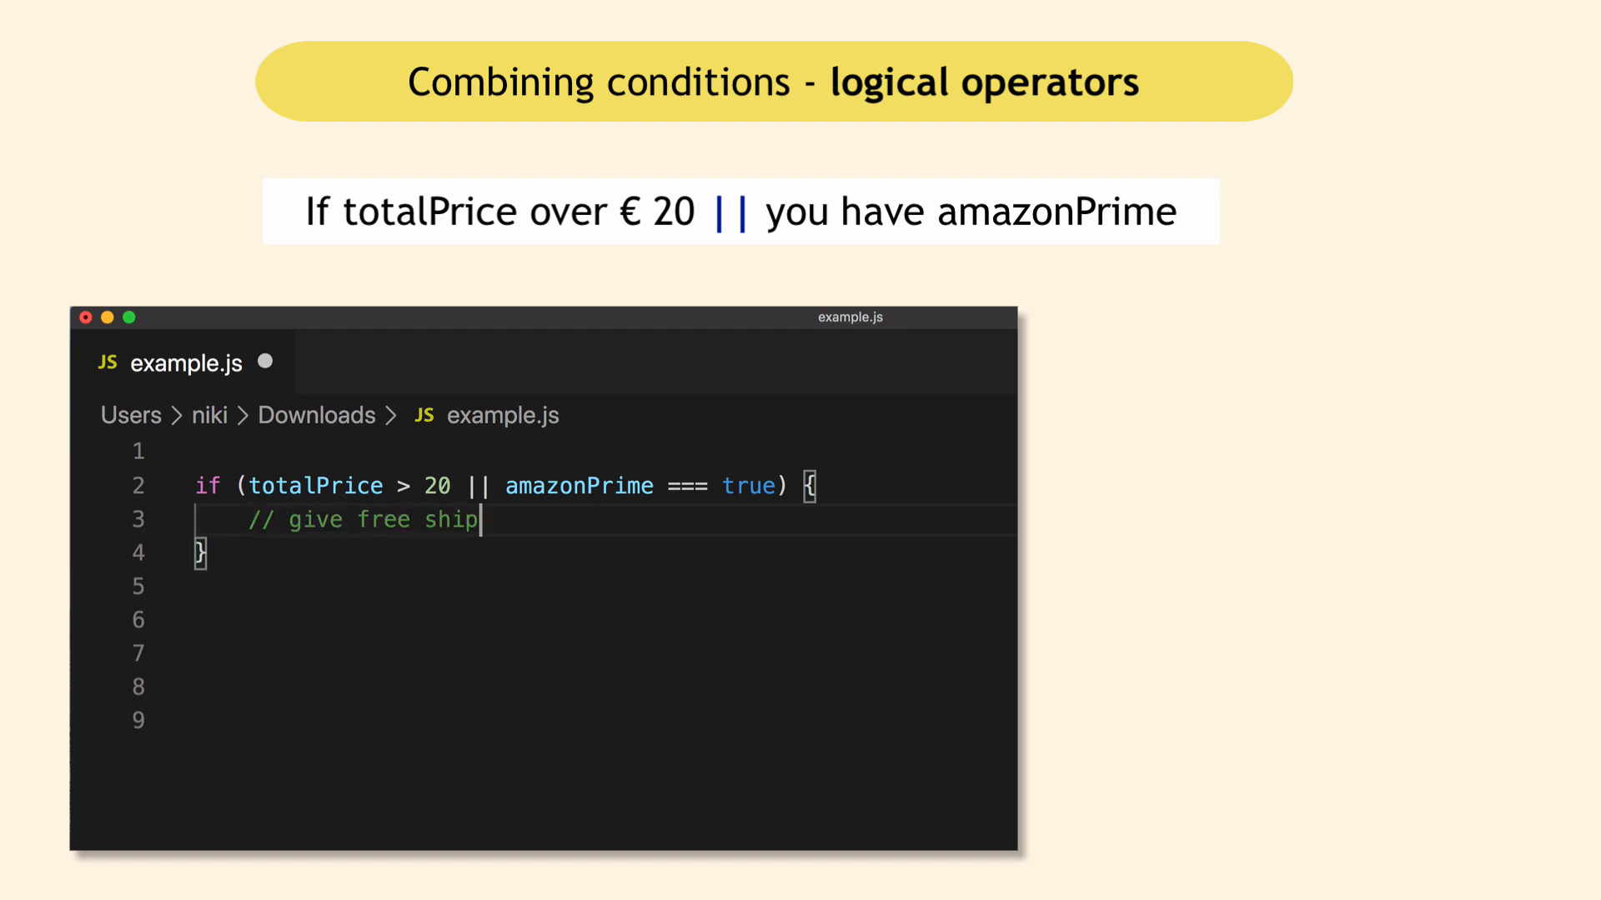